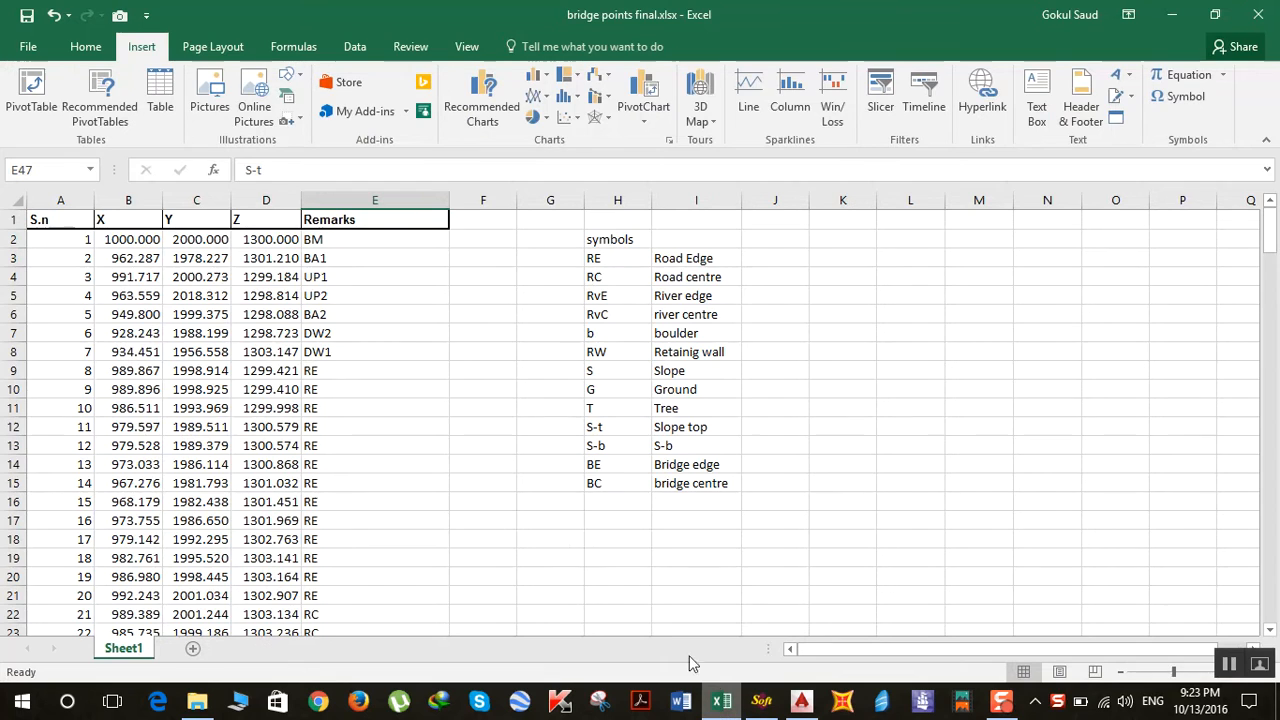
- Inspect the faulty elevation value at point 35 in the survey table
{"action": "scroll", "scroll_direction": "down", "scroll_amount": 3}
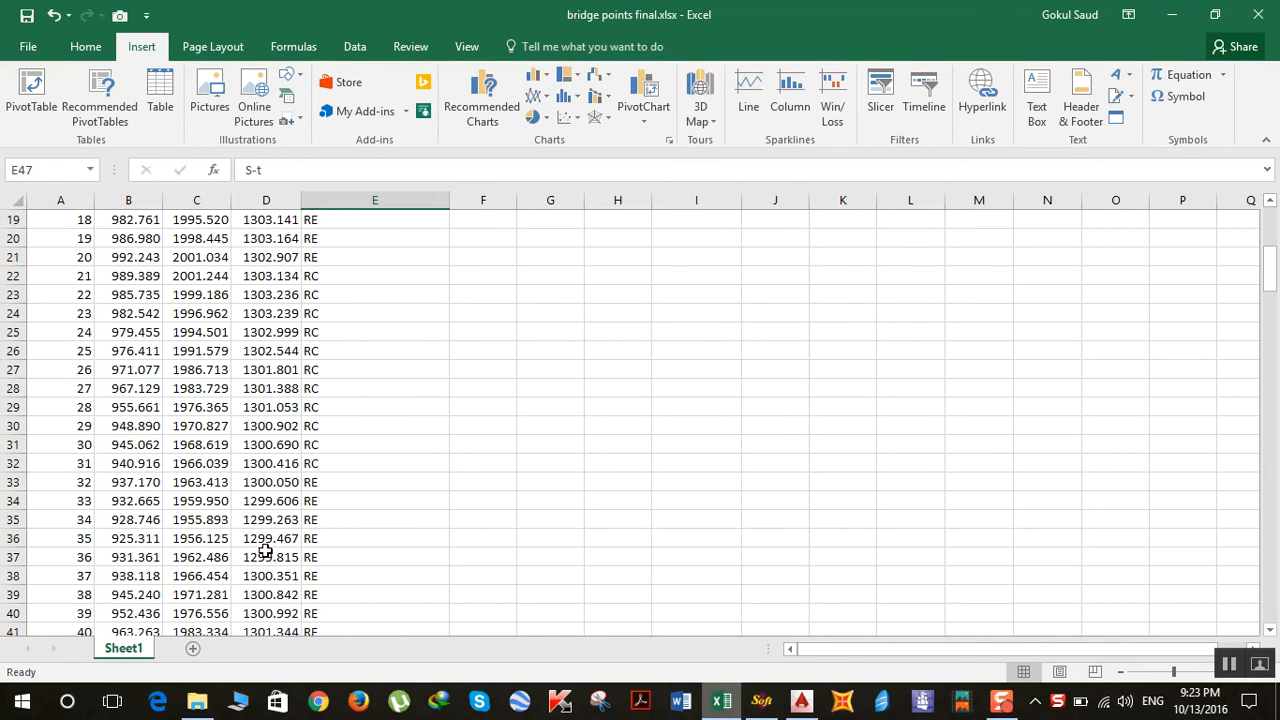
{"action": "left_click", "coordinate": [266, 538]}
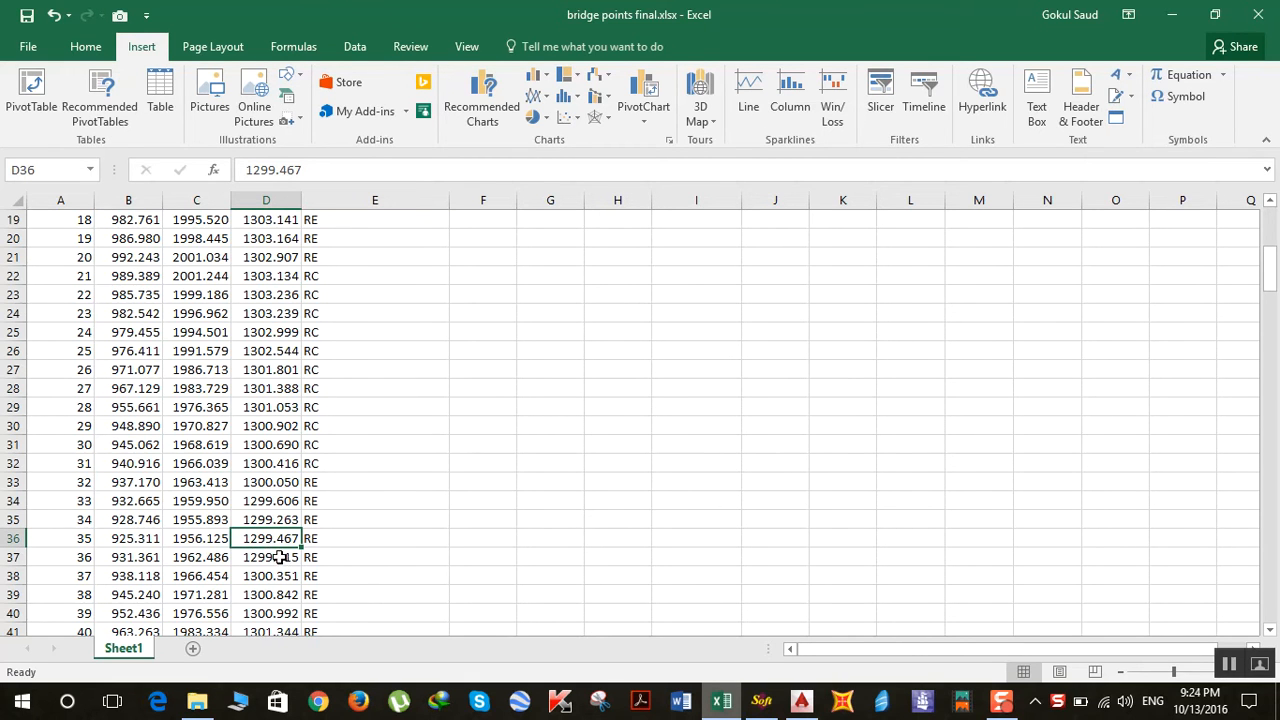
{"action": "scroll", "scroll_direction": "down", "scroll_amount": 3}
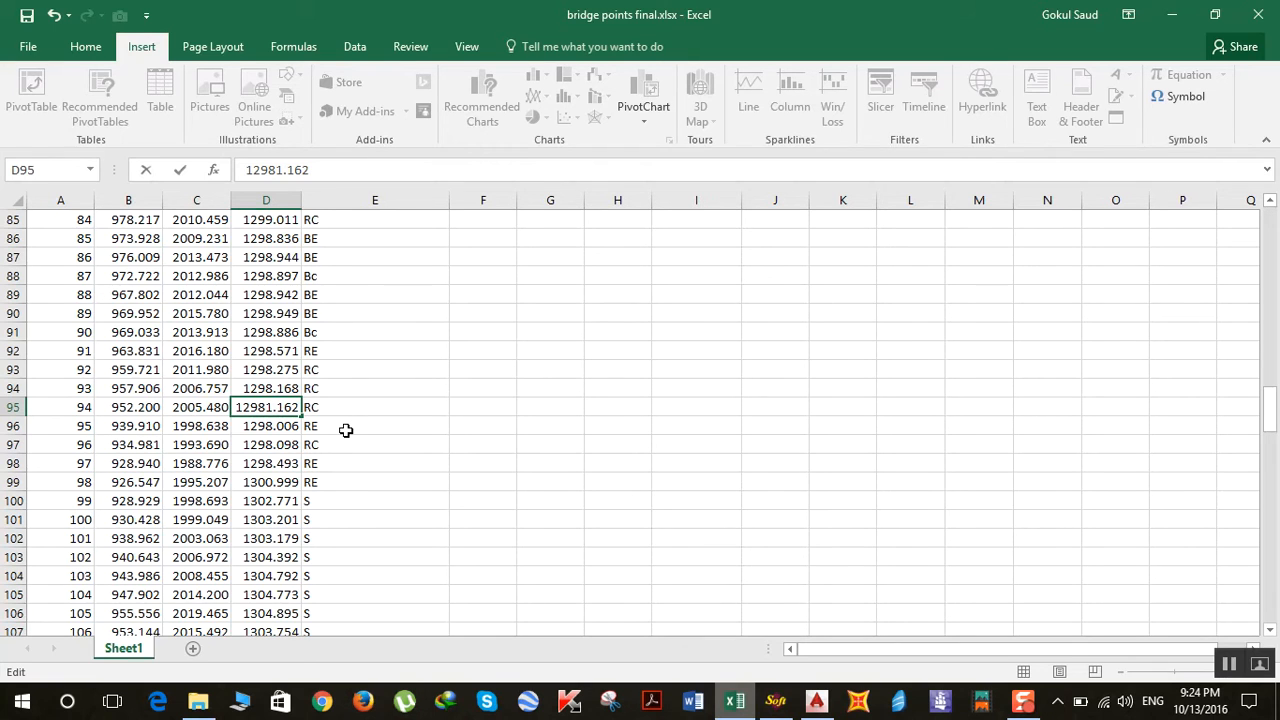
{"action": "mouse_move", "coordinate": [374, 414]}
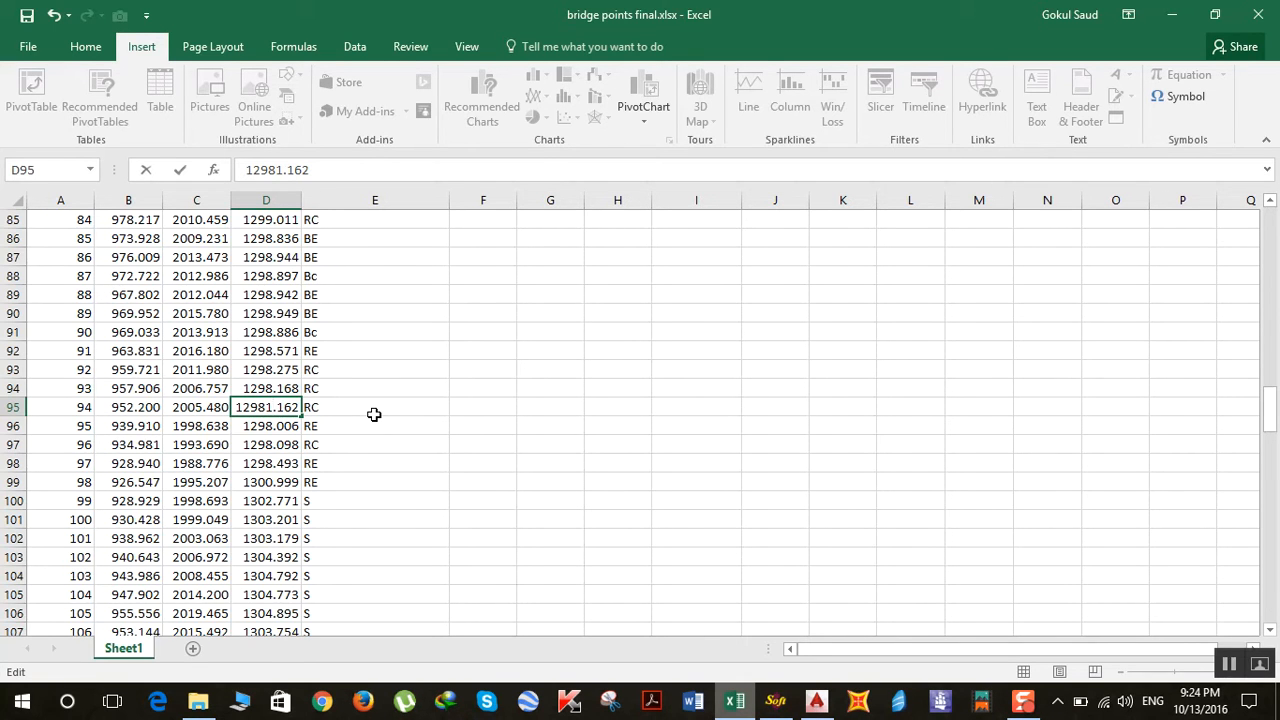
{"action": "mouse_move", "coordinate": [246, 414]}
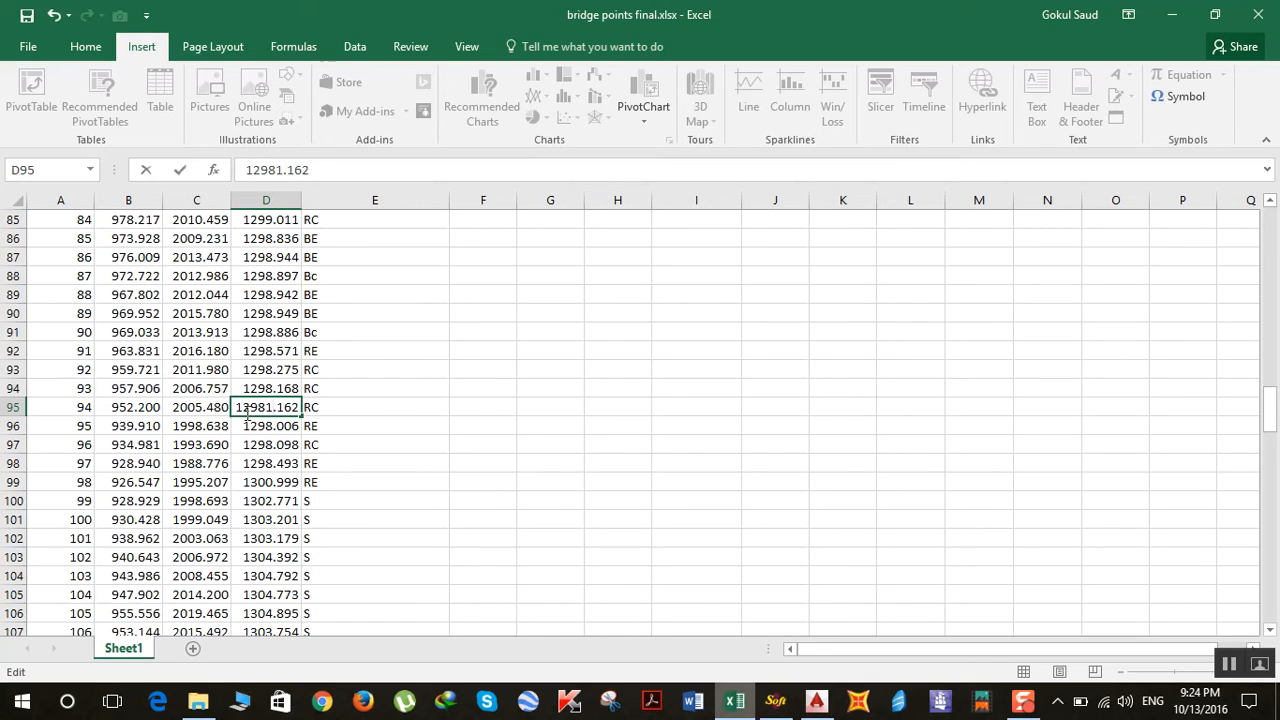
{"action": "mouse_move", "coordinate": [335, 446]}
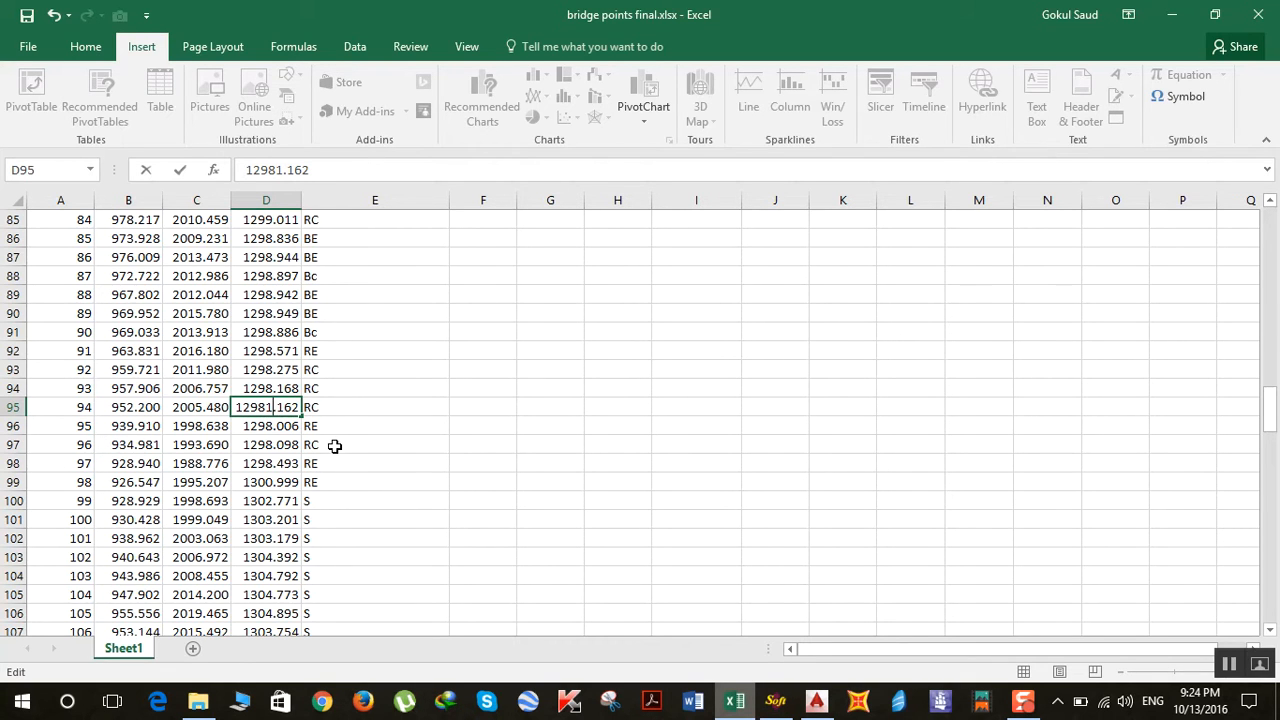
{"action": "left_click", "coordinate": [374, 425]}
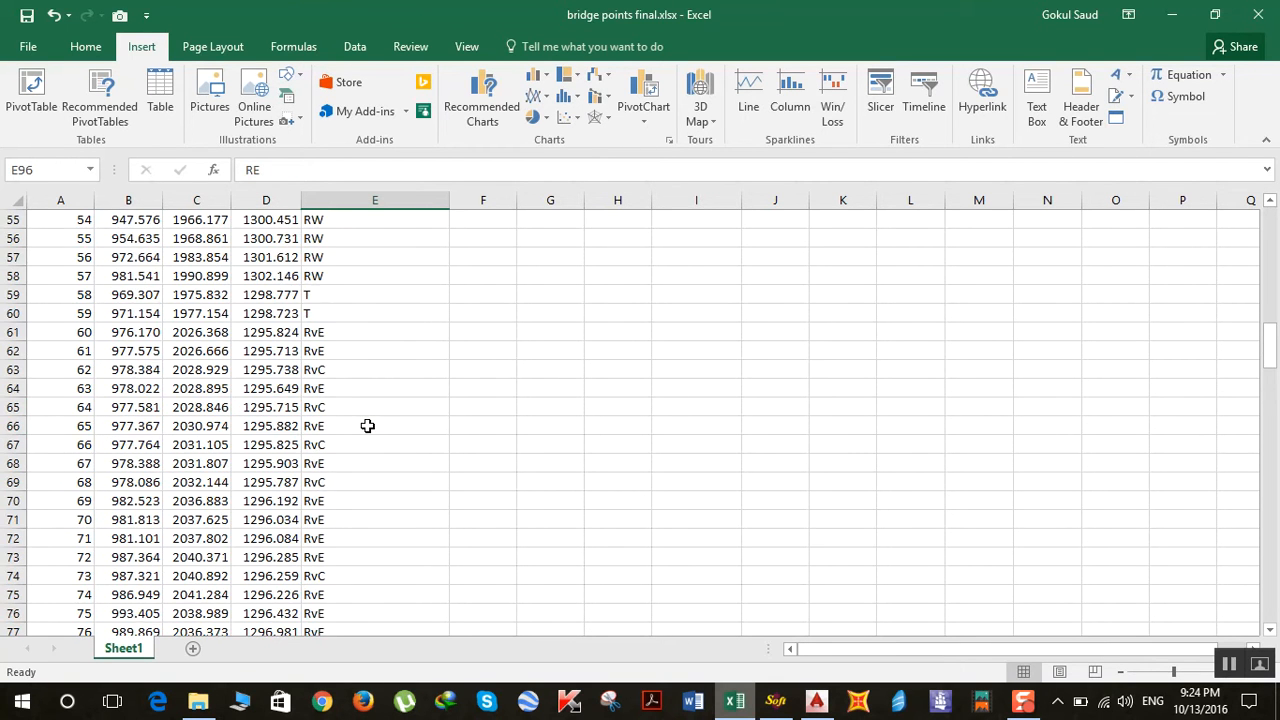
{"action": "scroll", "scroll_direction": "up", "scroll_amount": 3}
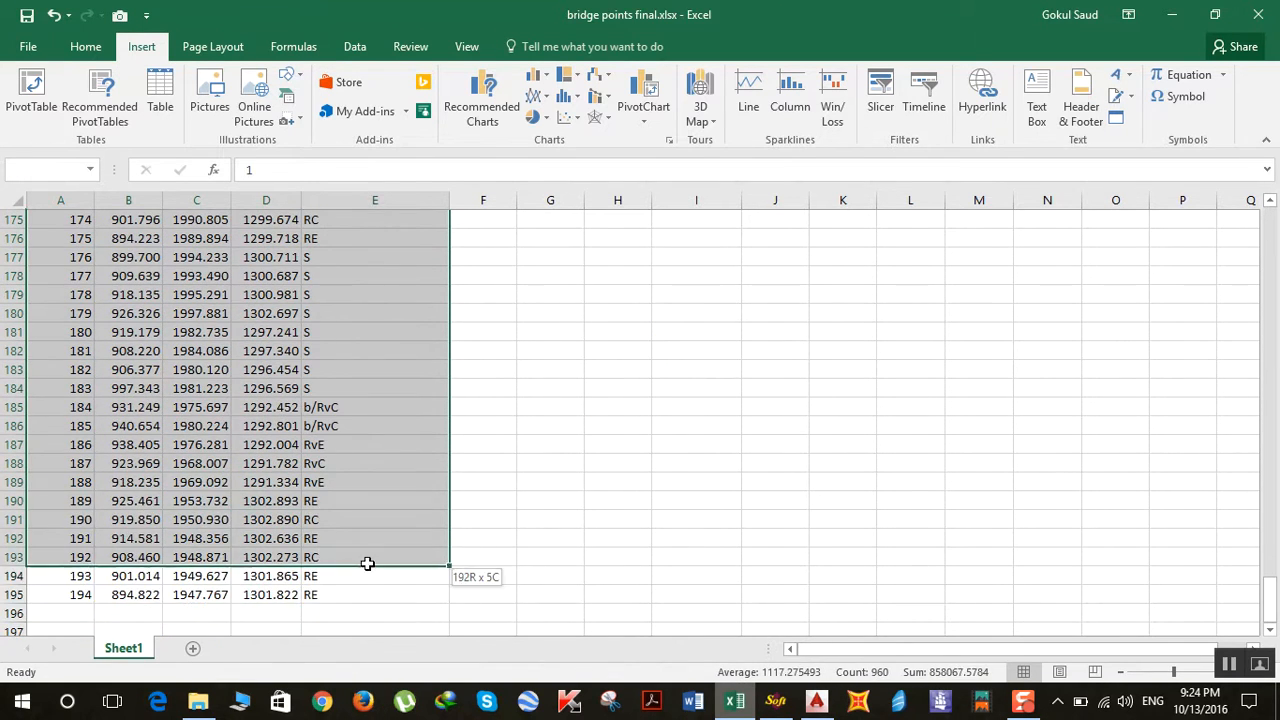
- Import the selected rows A2:E195 as drawing points via SW_DTM, label scale 0.25
{"action": "left_click", "coordinate": [775, 700]}
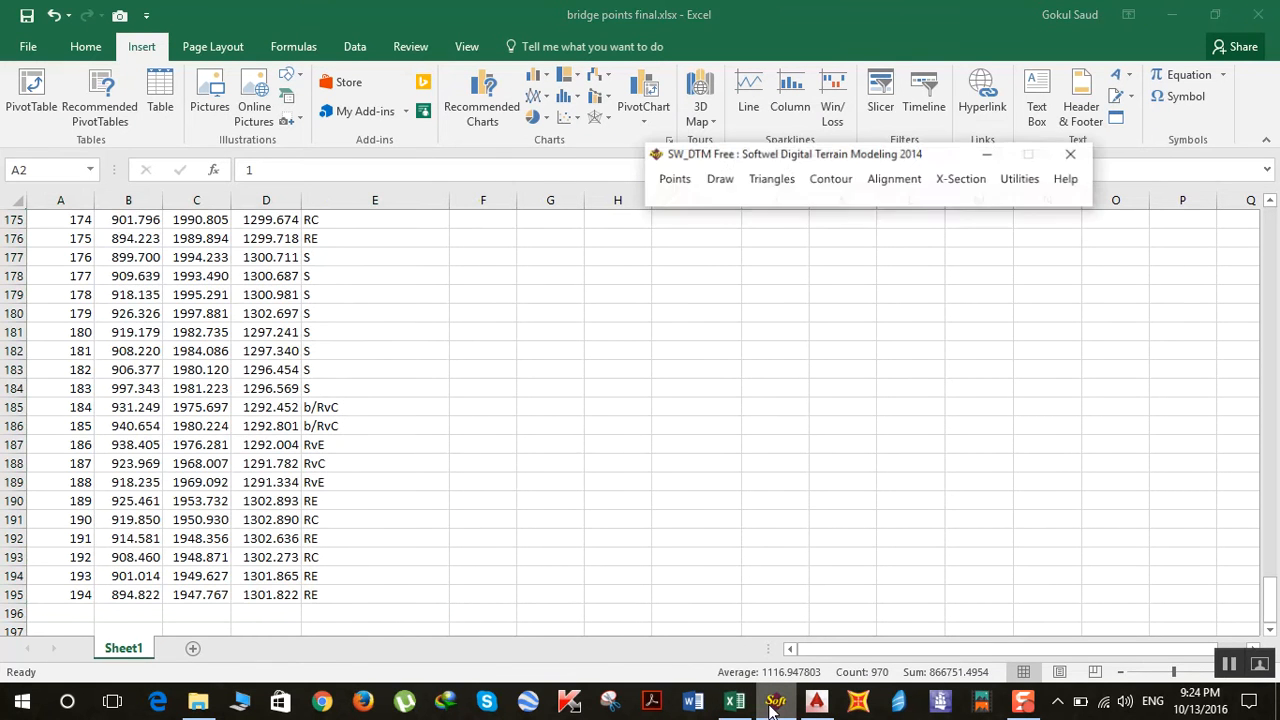
{"action": "left_click", "coordinate": [674, 178]}
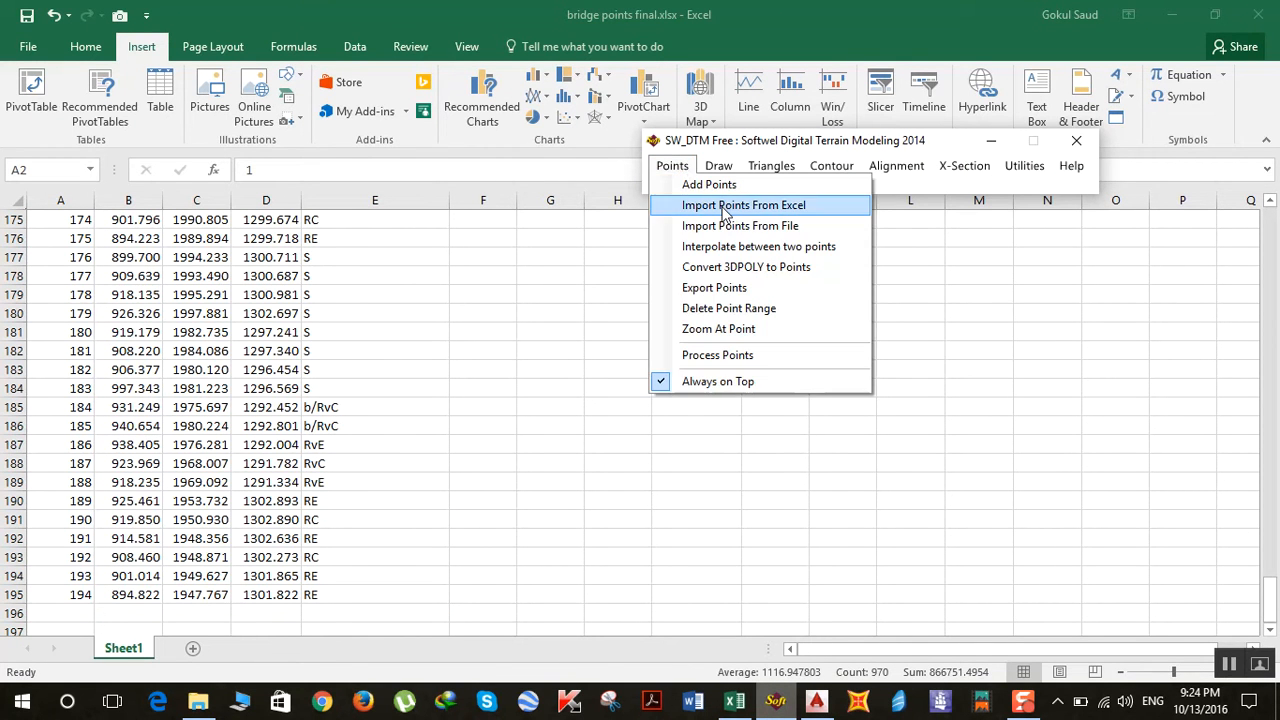
{"action": "left_click", "coordinate": [742, 204]}
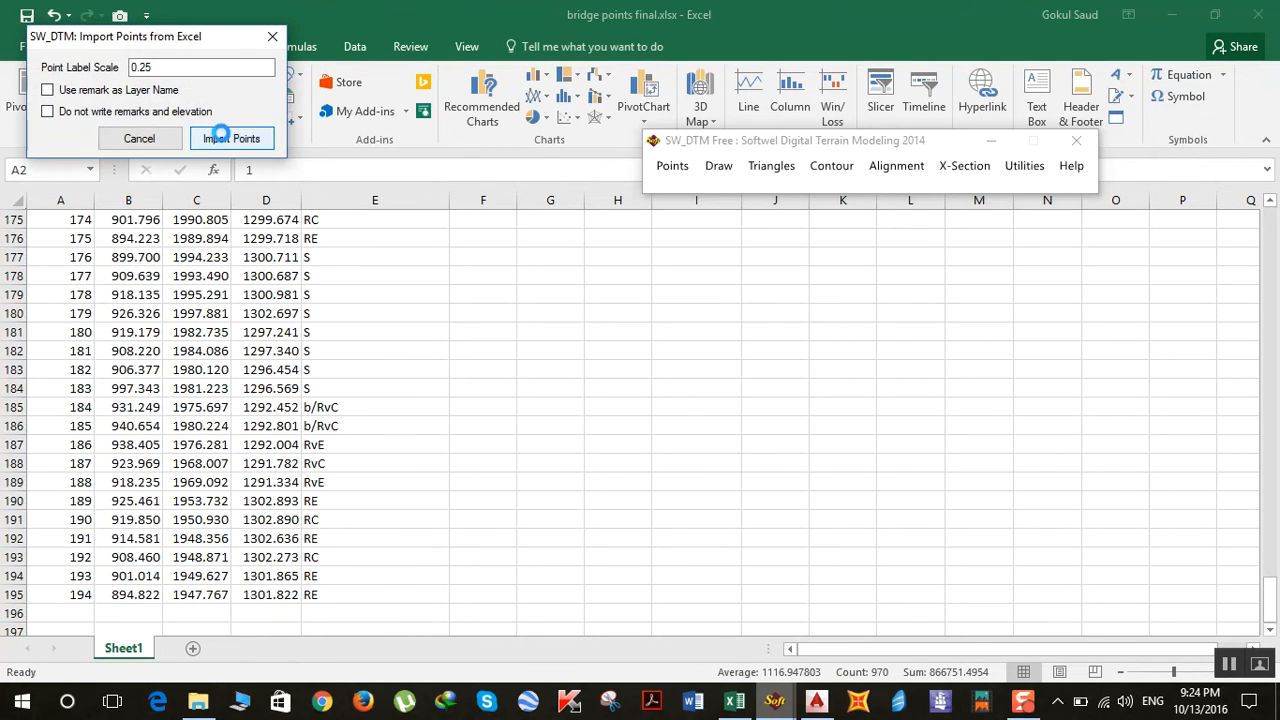
{"action": "left_click", "coordinate": [231, 138]}
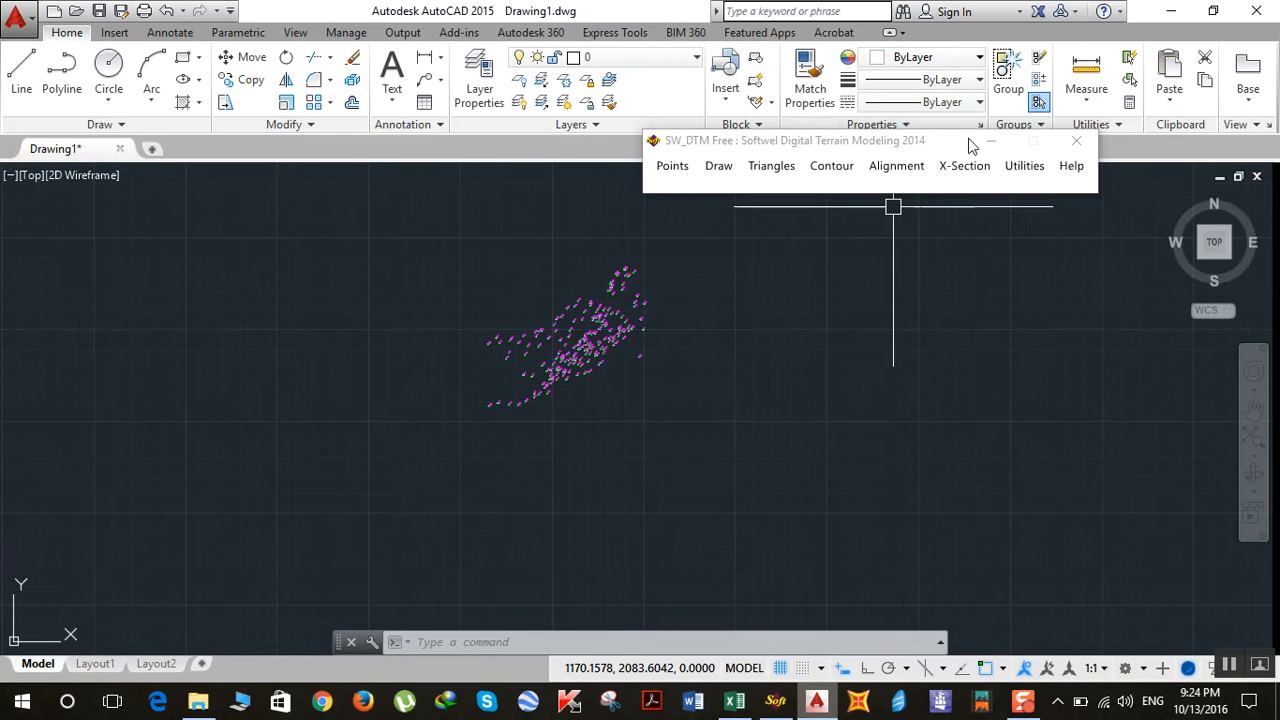
{"action": "left_click", "coordinate": [1076, 140]}
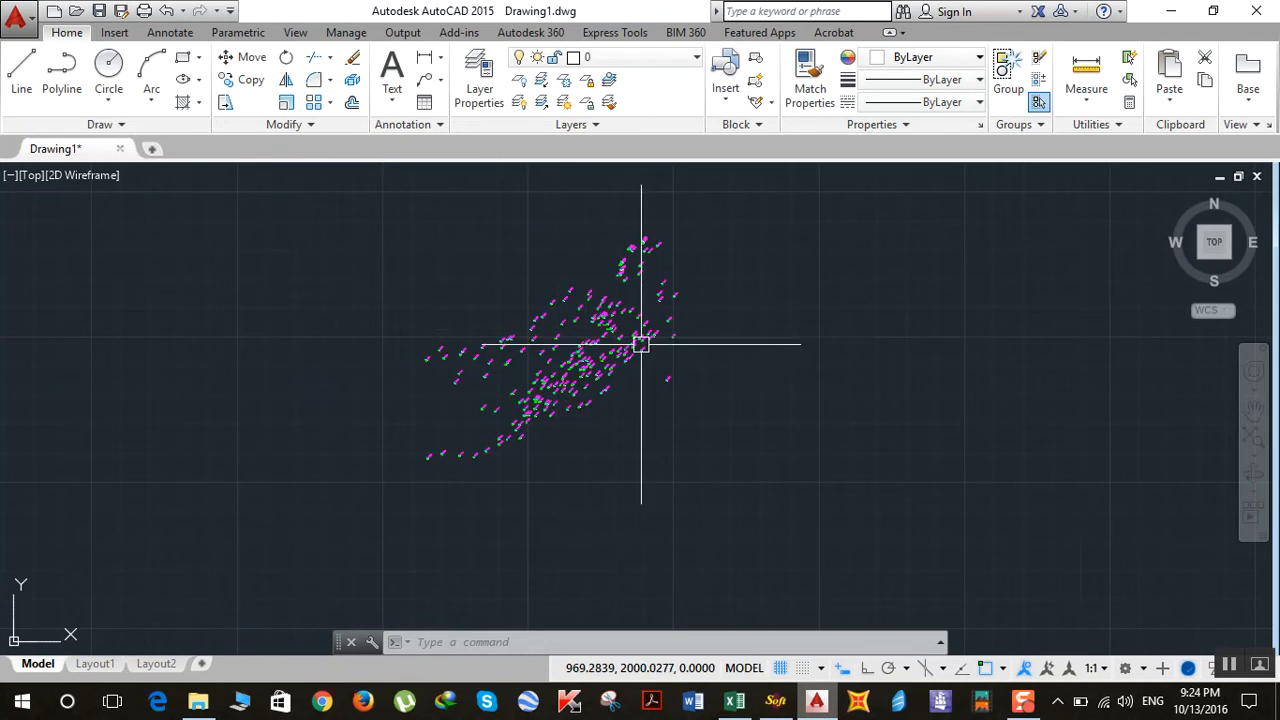
{"action": "mouse_move", "coordinate": [527, 387]}
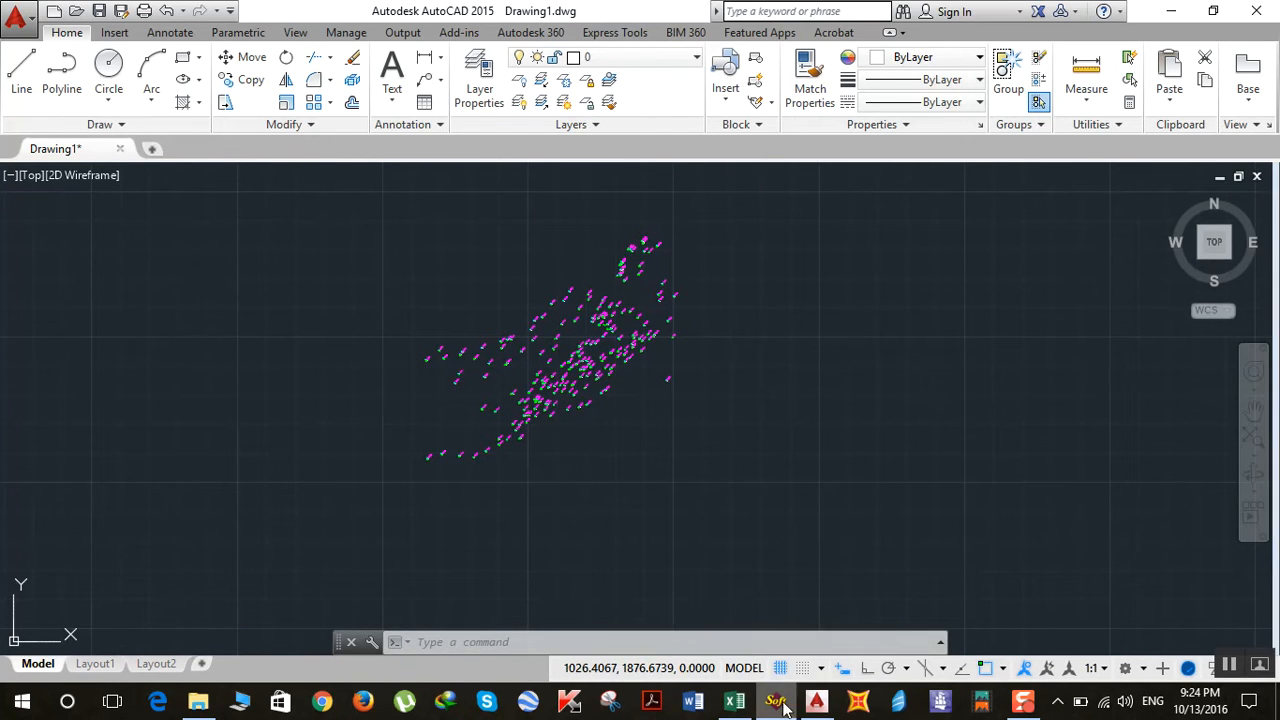
- Process all 194 points and features inside the boundary polyline with SW_DTM
{"action": "left_click", "coordinate": [776, 701]}
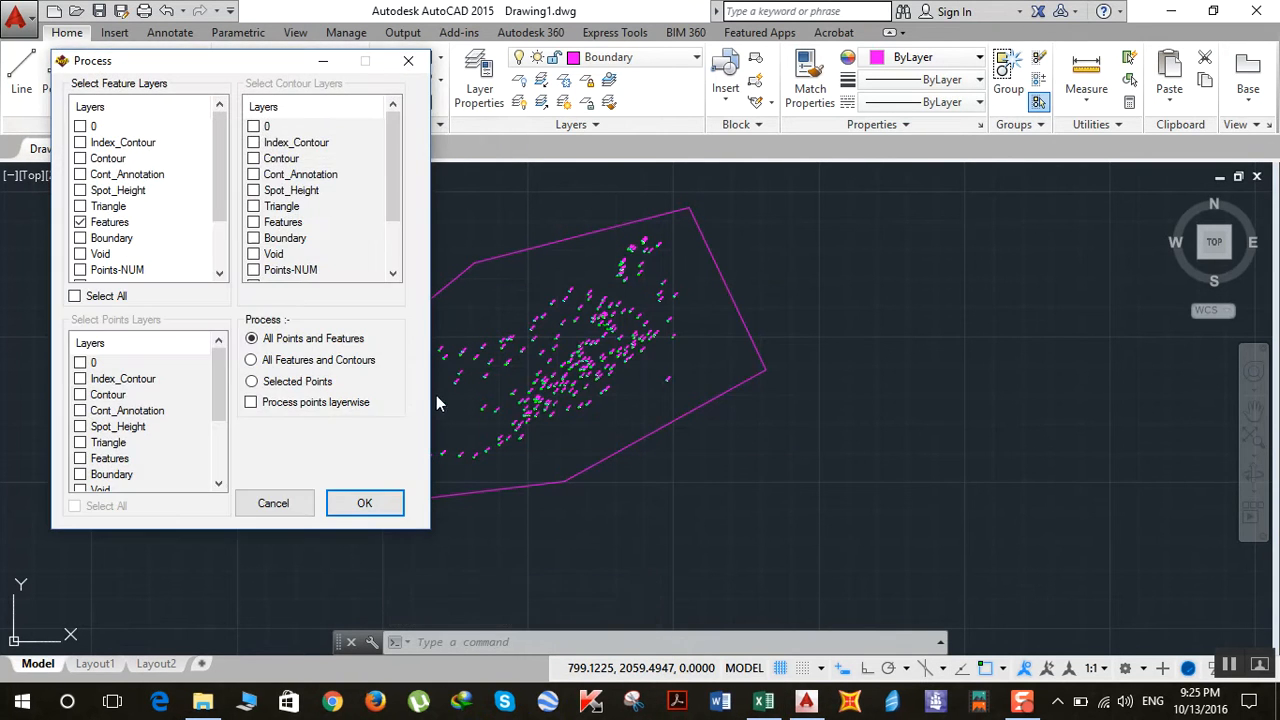
{"action": "left_click", "coordinate": [364, 503]}
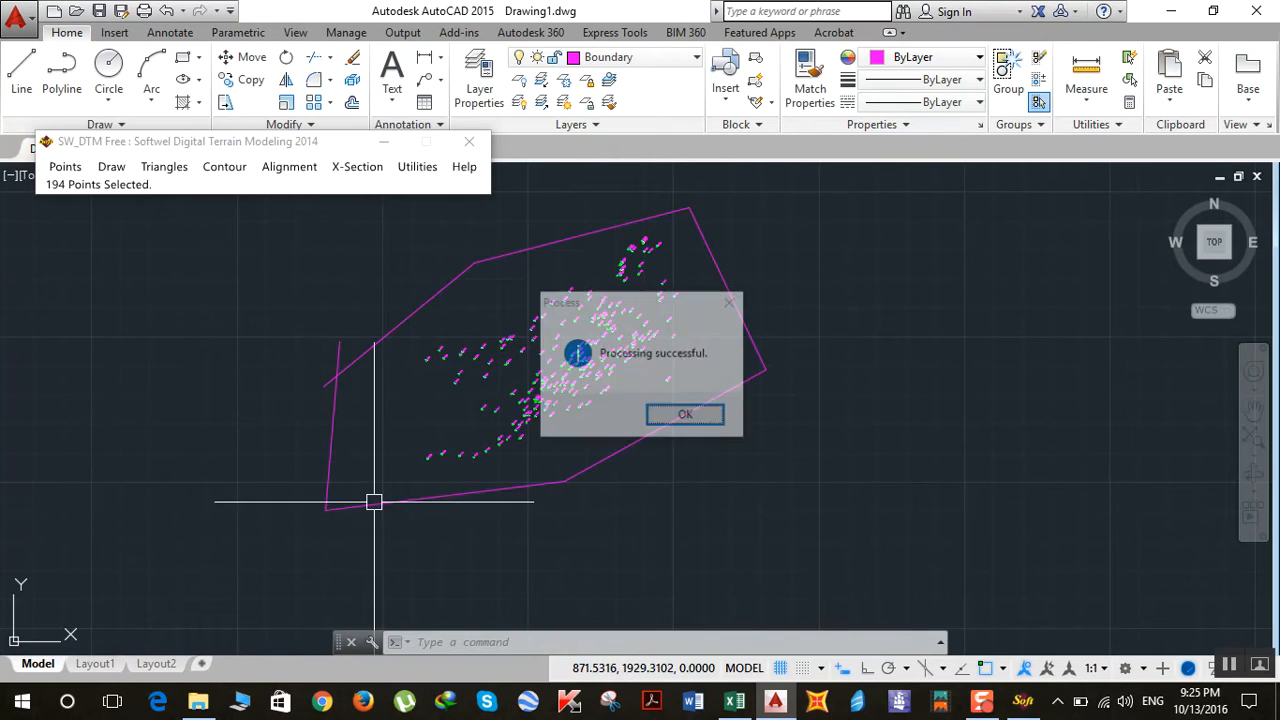
{"action": "left_click", "coordinate": [685, 414]}
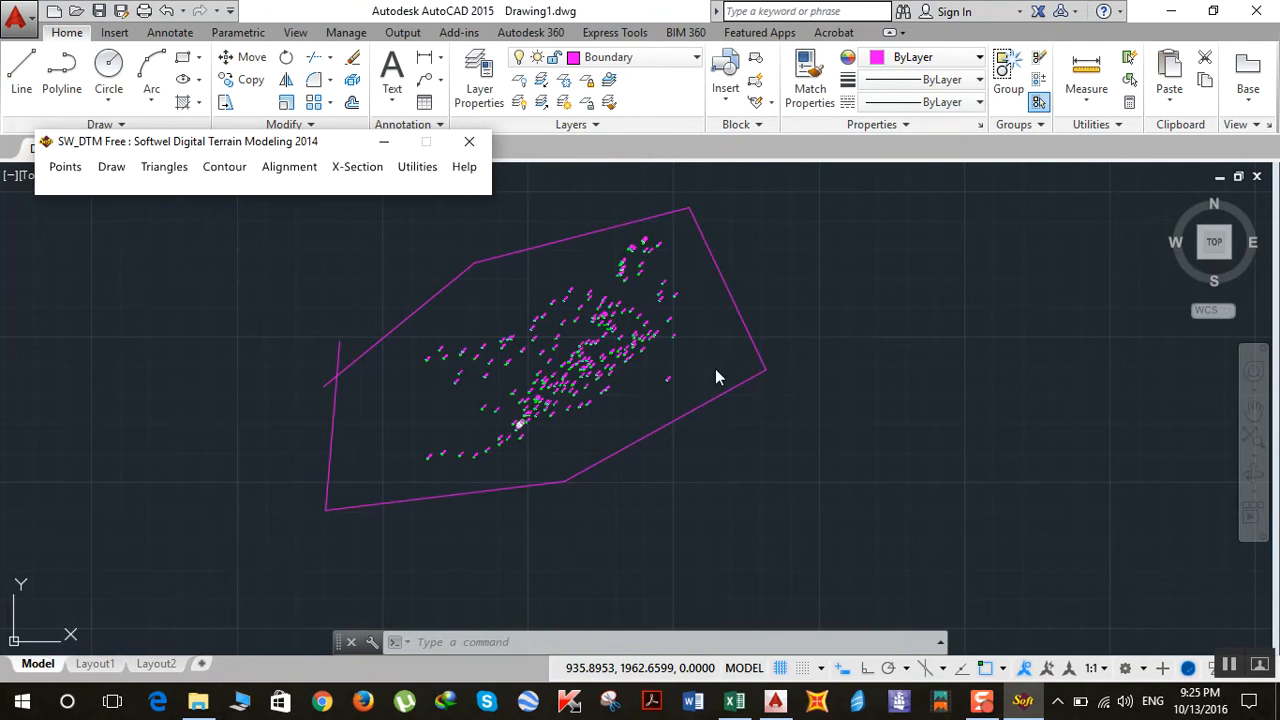
- Draw quick contours at 1.00 interval, 5.00 major, 0.10 minimum distance
{"action": "left_click", "coordinate": [224, 166]}
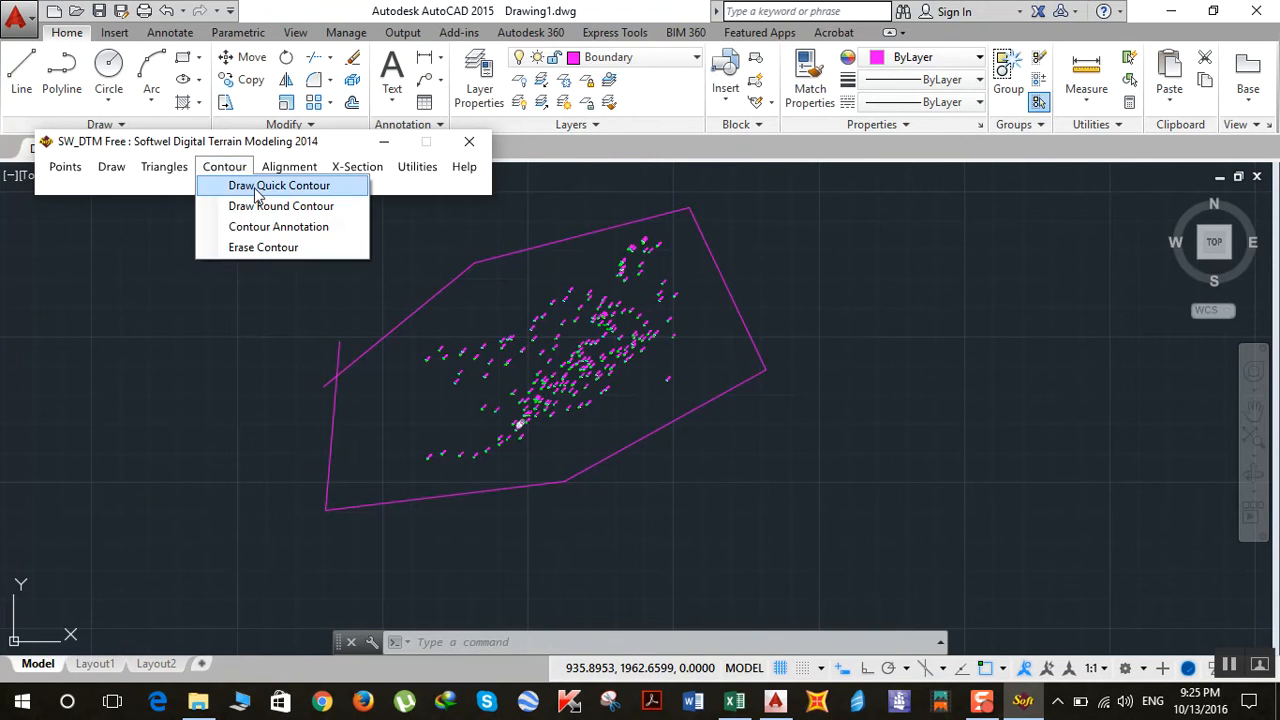
{"action": "left_click", "coordinate": [279, 185]}
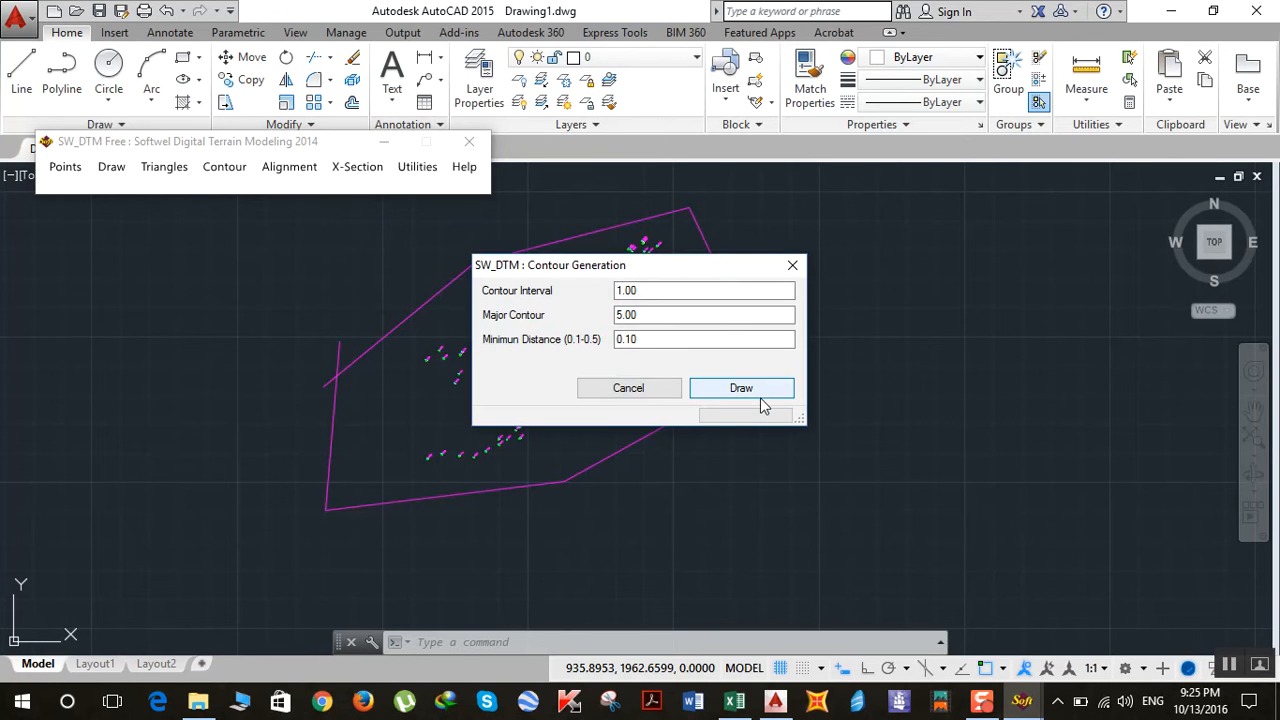
{"action": "left_click", "coordinate": [741, 388]}
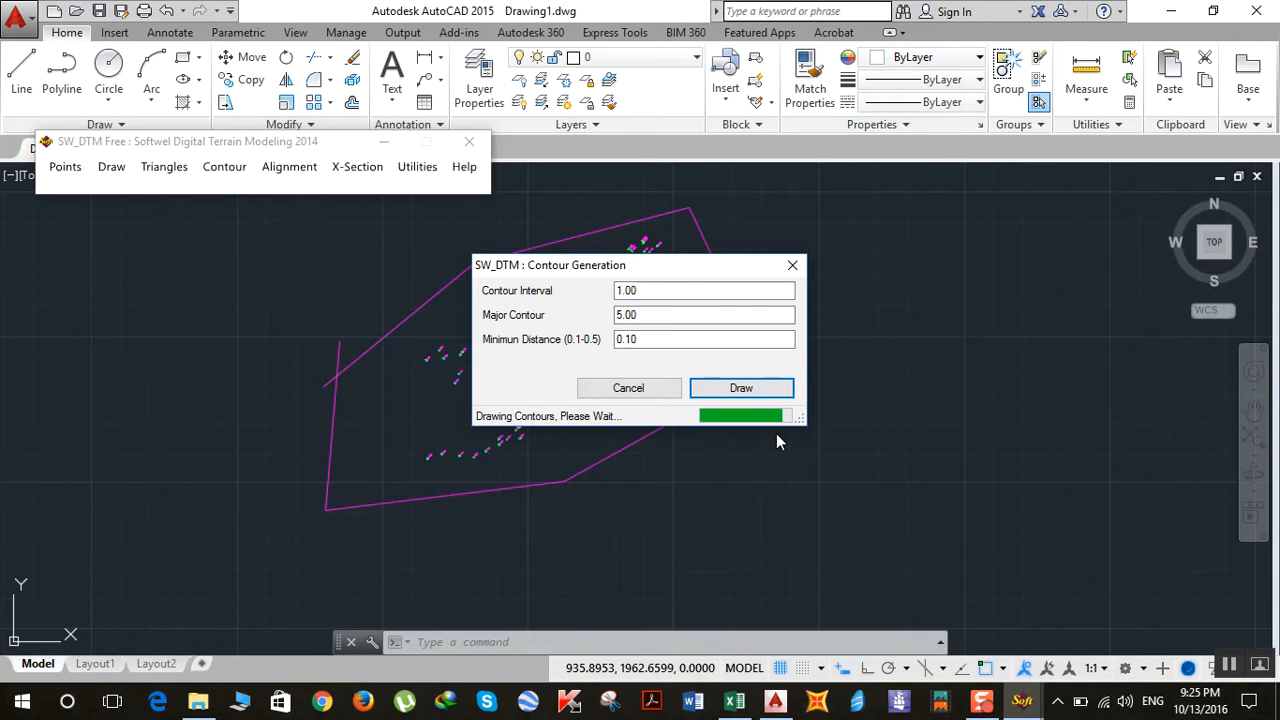
{"action": "left_click", "coordinate": [741, 388]}
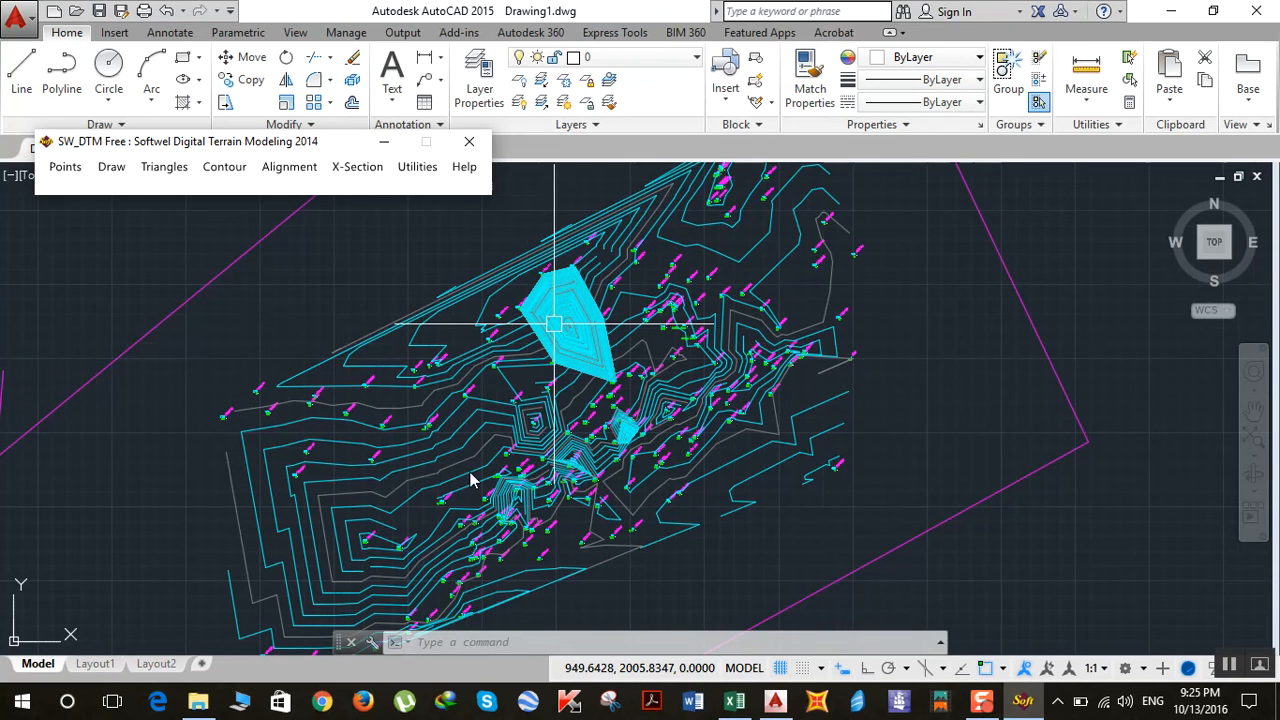
{"action": "mouse_move", "coordinate": [562, 368]}
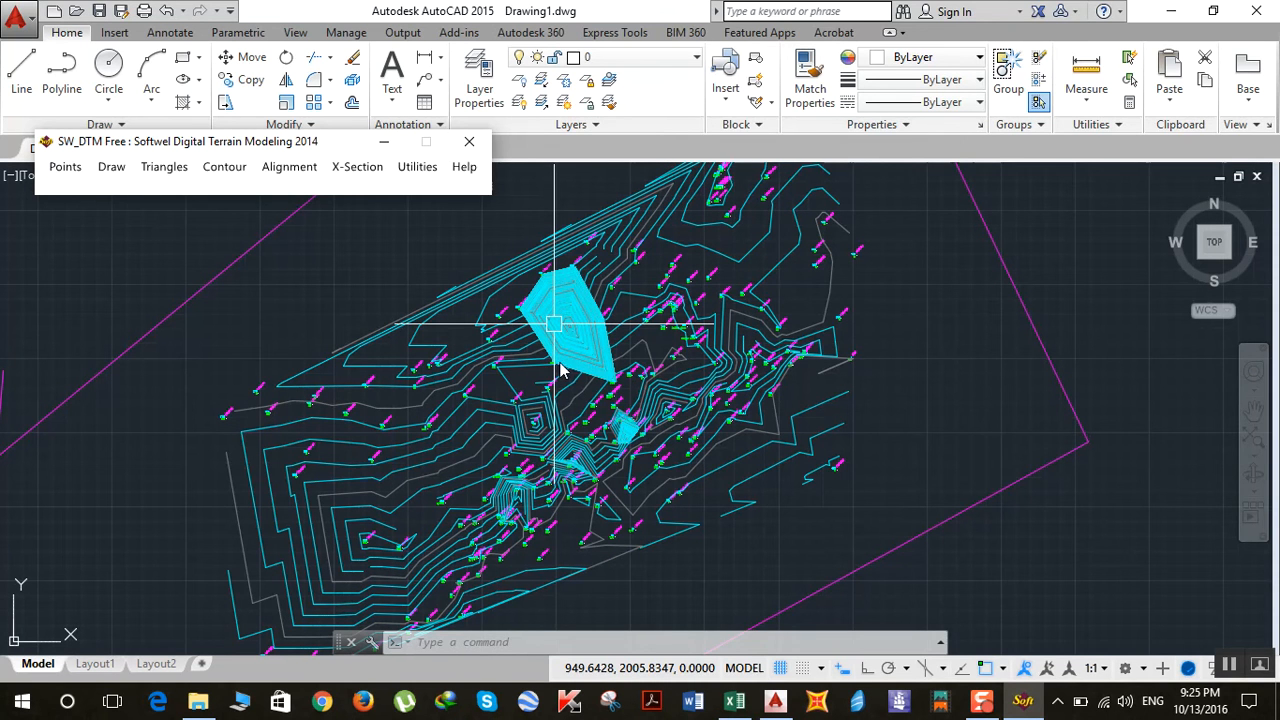
{"action": "mouse_move", "coordinate": [548, 342]}
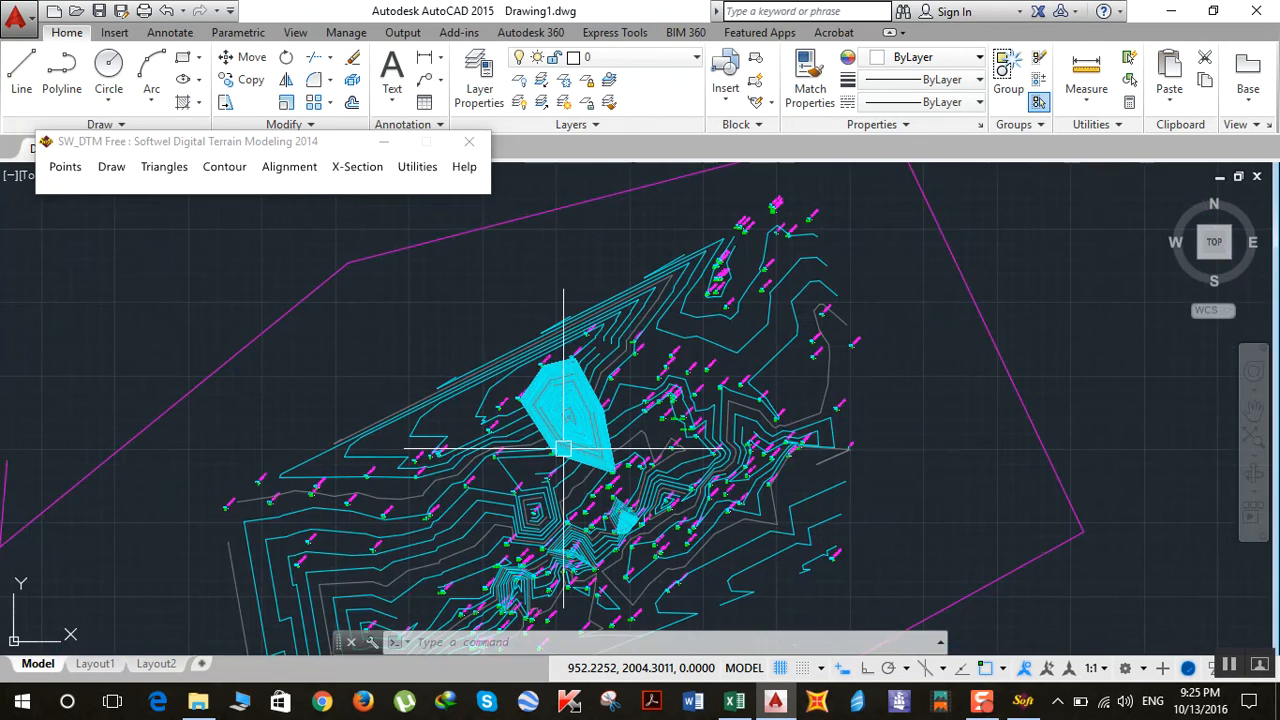
{"action": "mouse_move", "coordinate": [340, 548]}
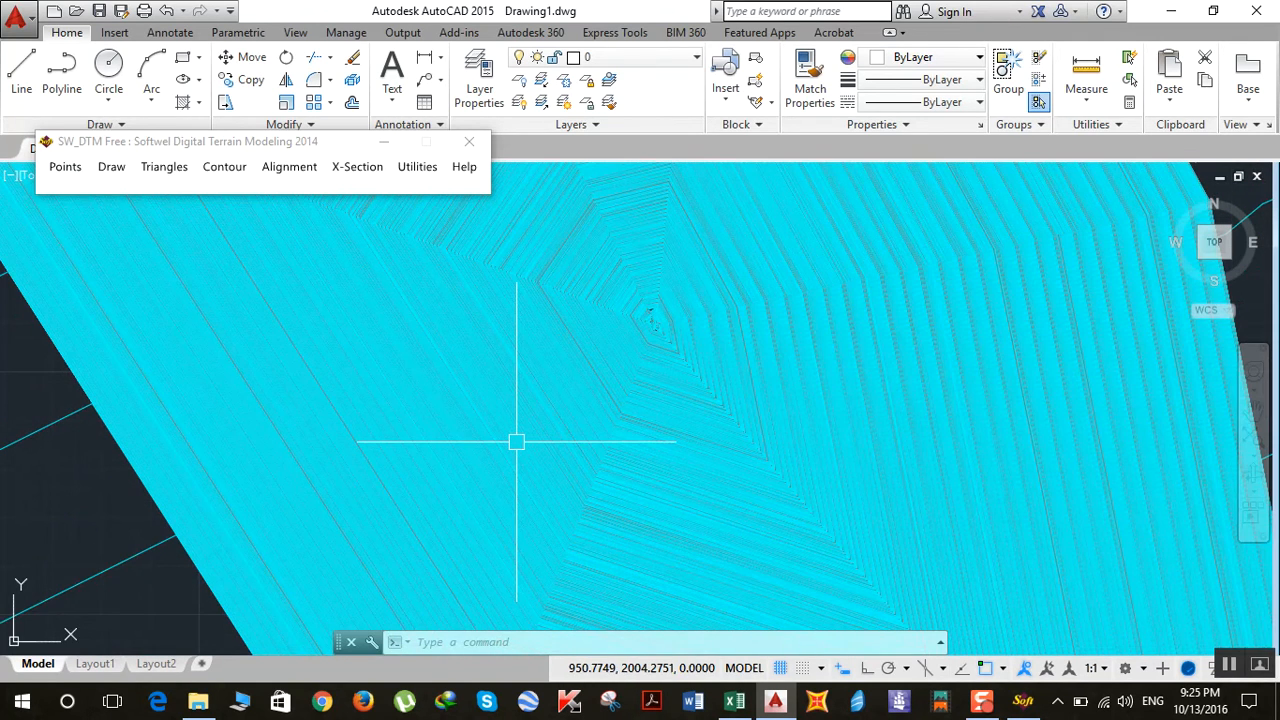
- Select faulty point 94 at 952.2, 2005.48 for erasing
{"action": "left_click", "coordinate": [655, 318]}
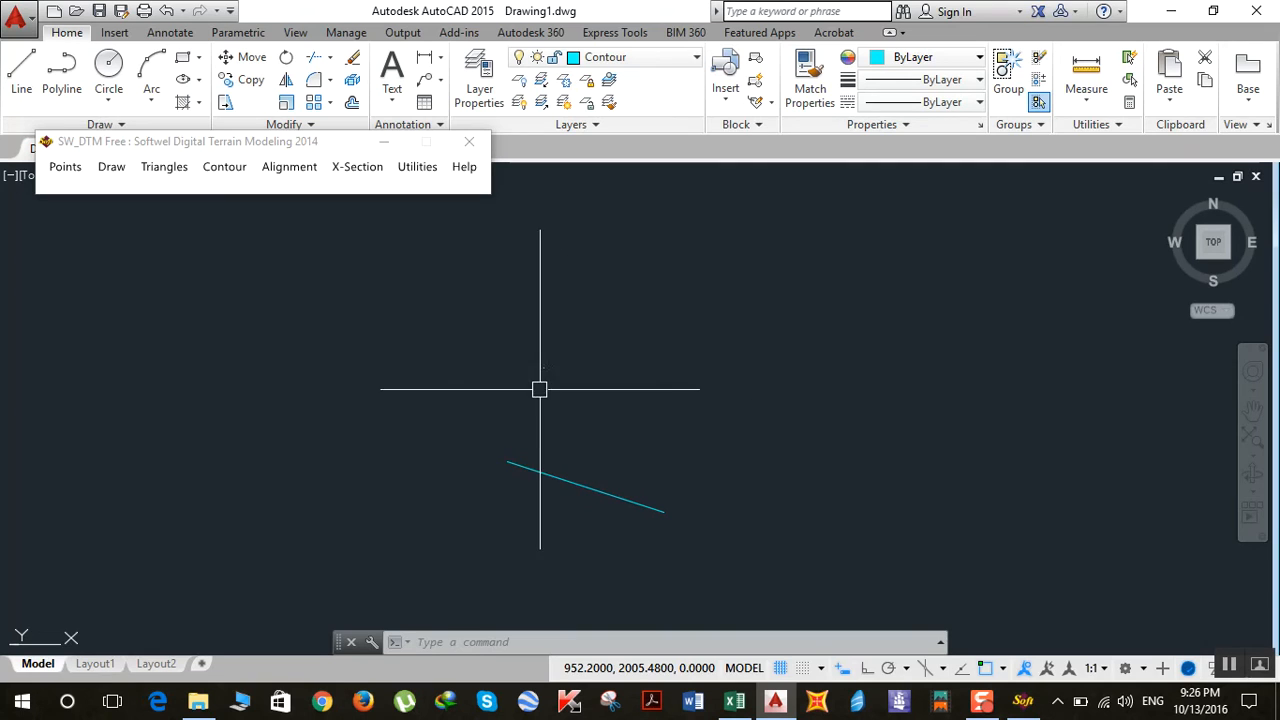
{"action": "mouse_move", "coordinate": [562, 407]}
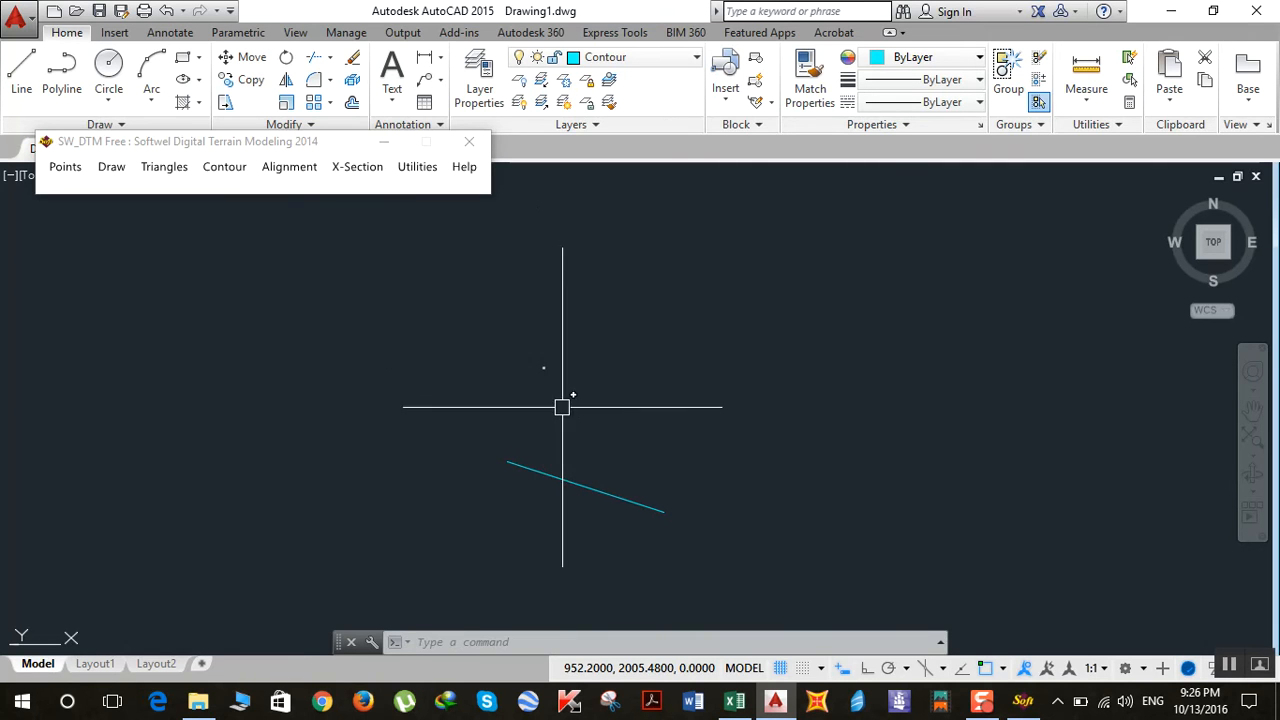
{"action": "mouse_move", "coordinate": [542, 382]}
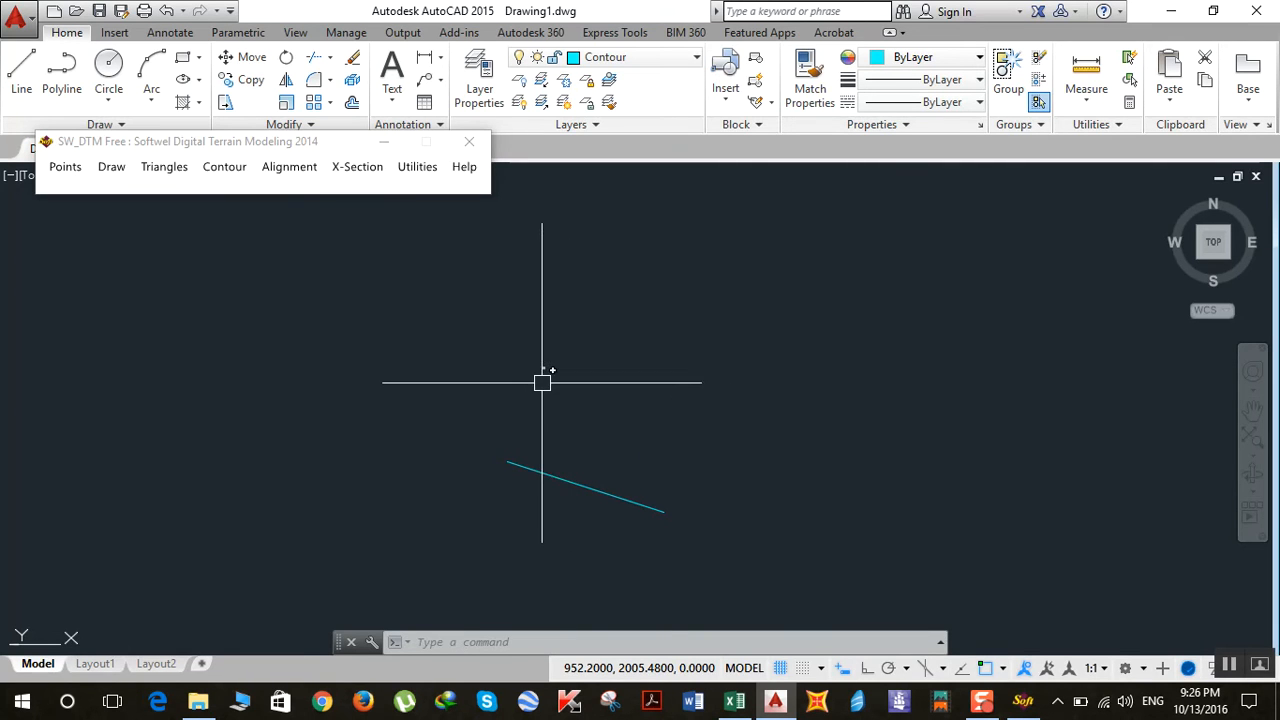
{"action": "mouse_move", "coordinate": [545, 368]}
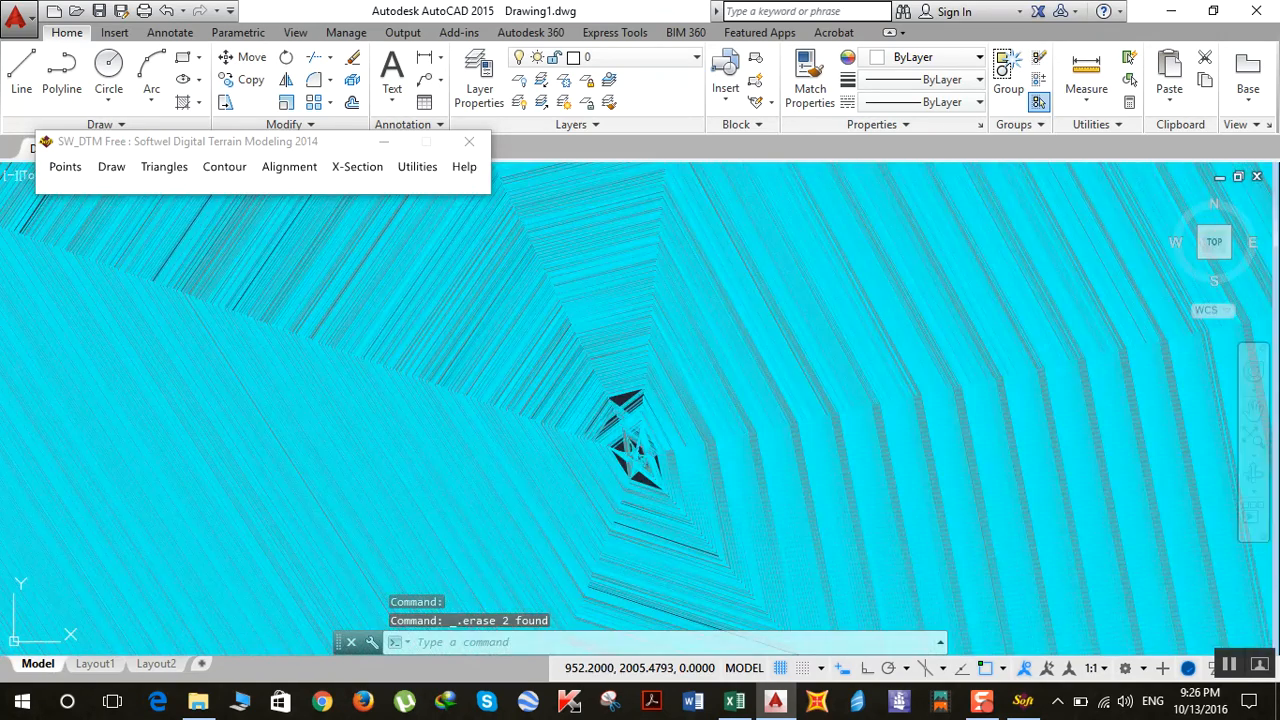
{"action": "mouse_move", "coordinate": [632, 440]}
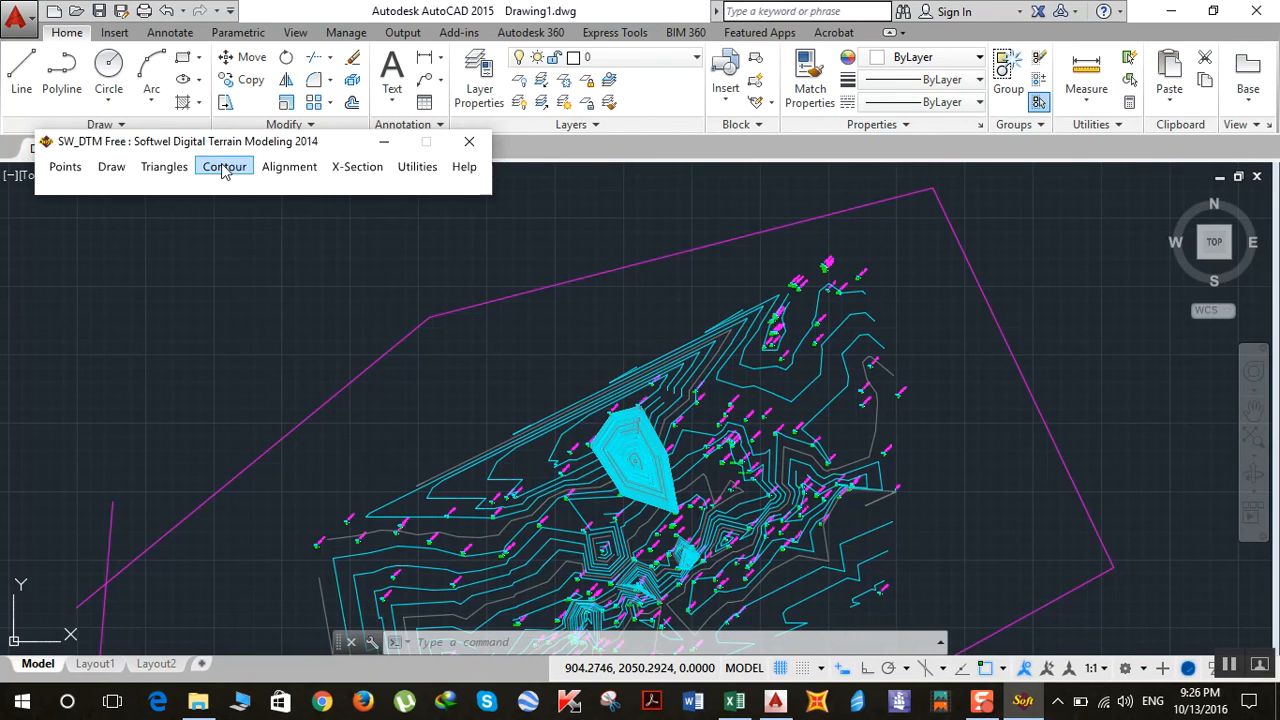
{"action": "mouse_move", "coordinate": [235, 185]}
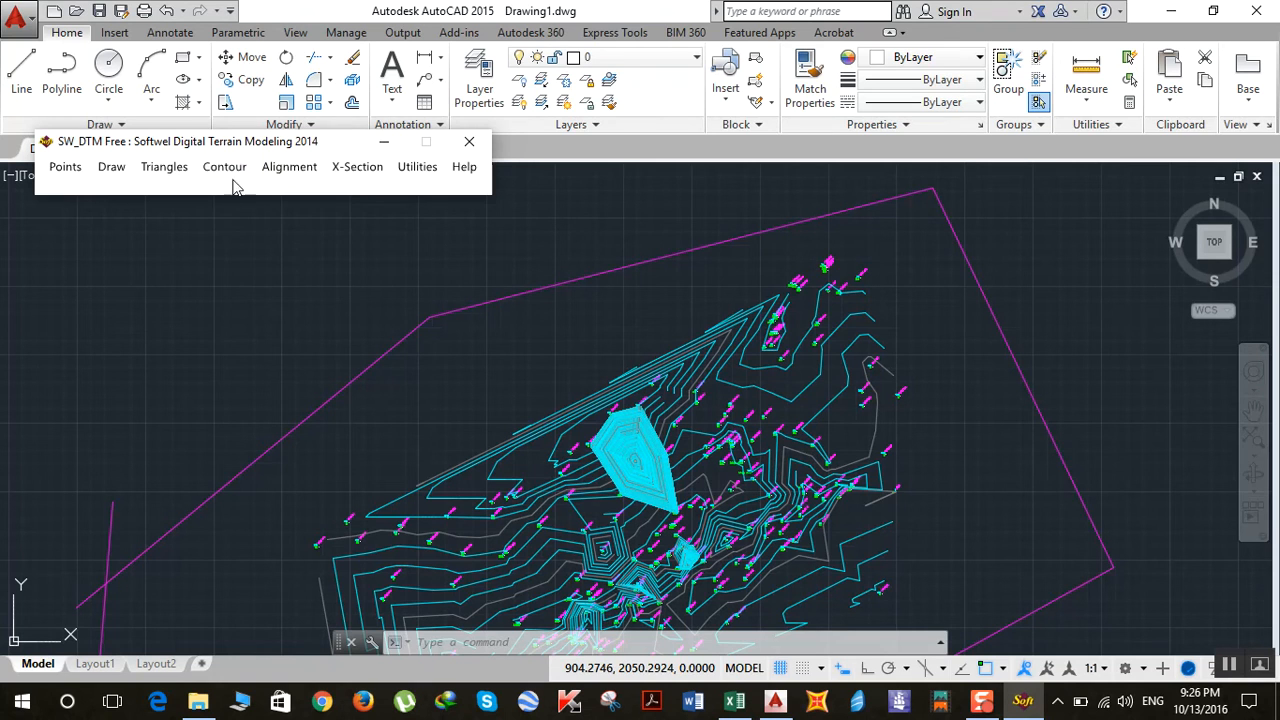
{"action": "mouse_move", "coordinate": [285, 253]}
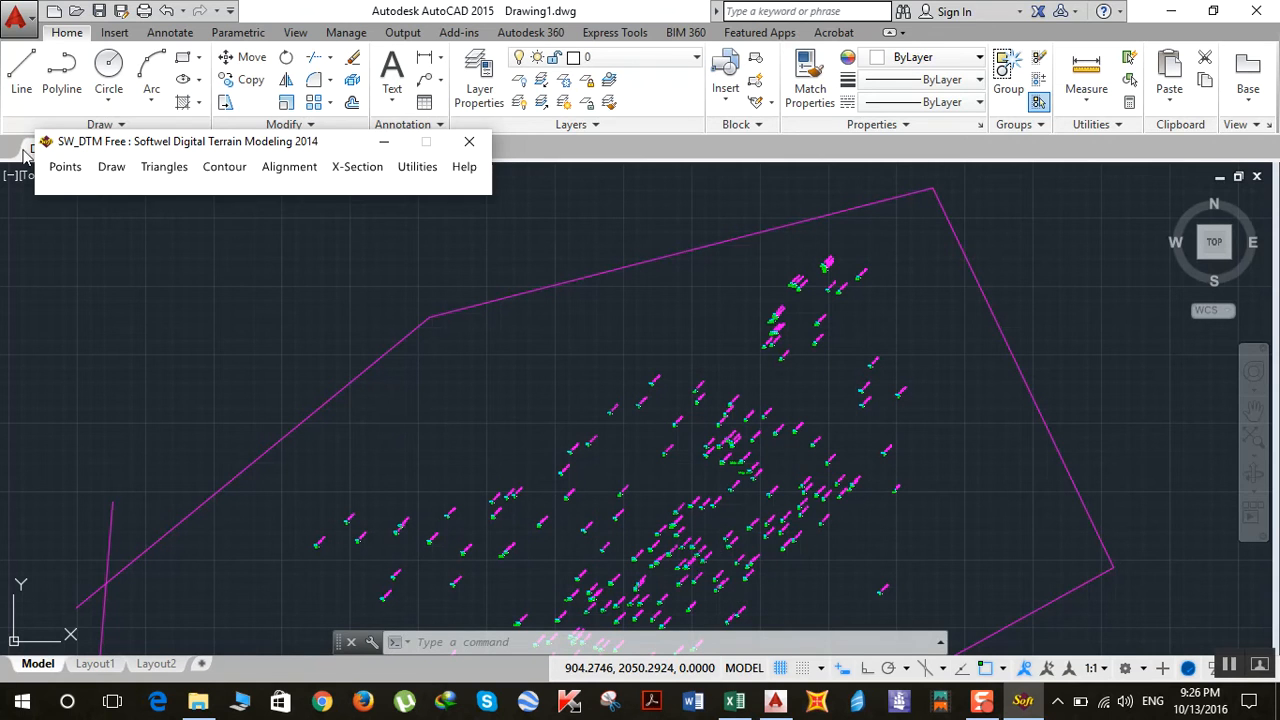
- Reprocess the remaining 193 survey points and features
{"action": "left_click", "coordinate": [65, 166]}
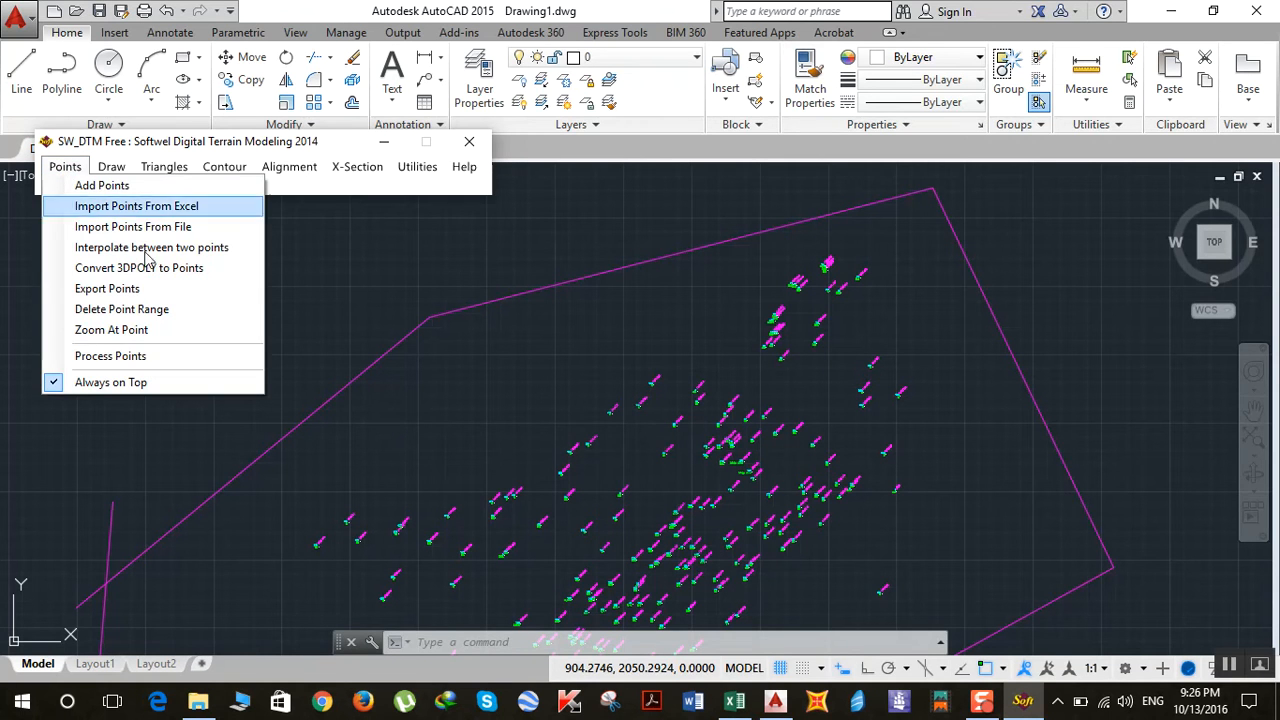
{"action": "mouse_move", "coordinate": [140, 356]}
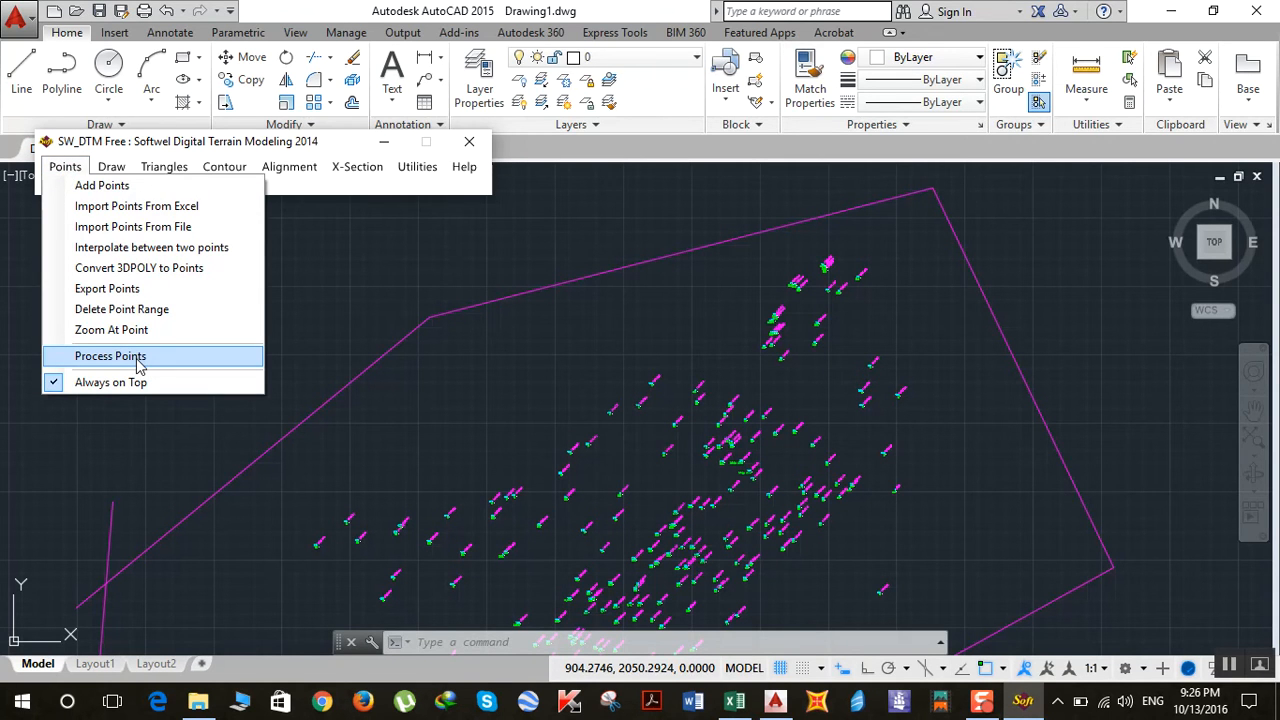
{"action": "left_click", "coordinate": [110, 356]}
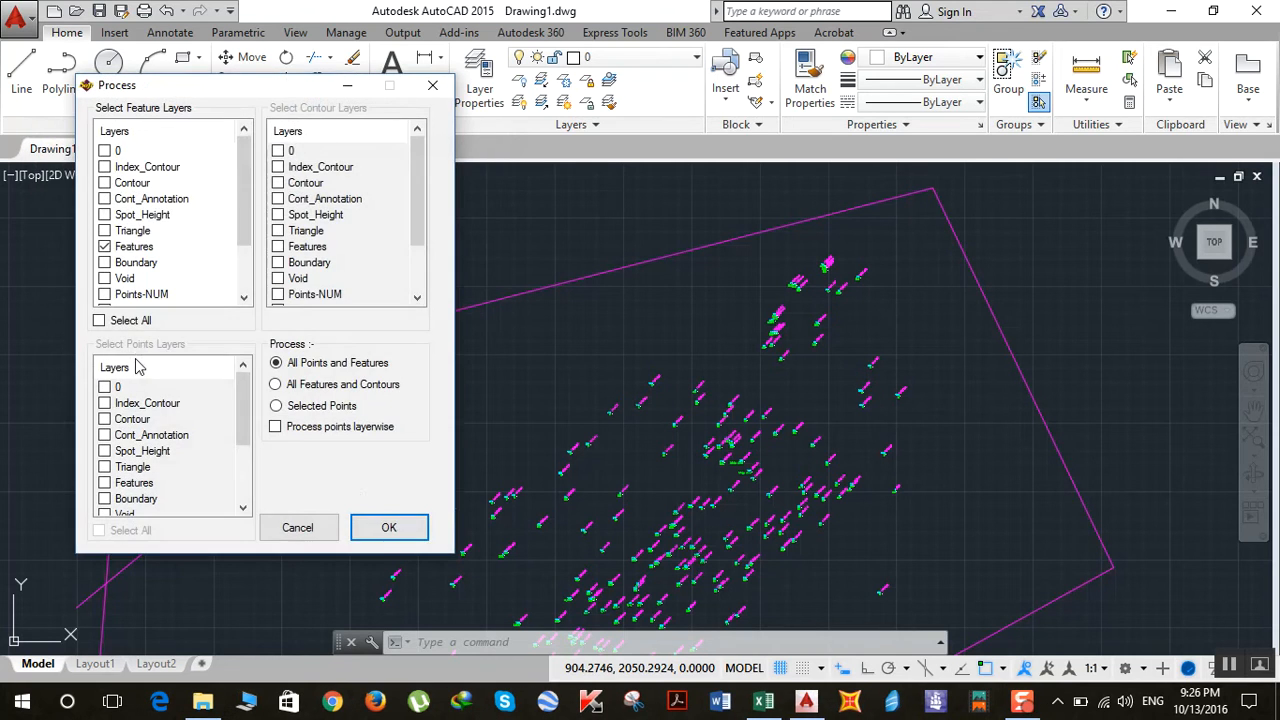
{"action": "left_click", "coordinate": [389, 527]}
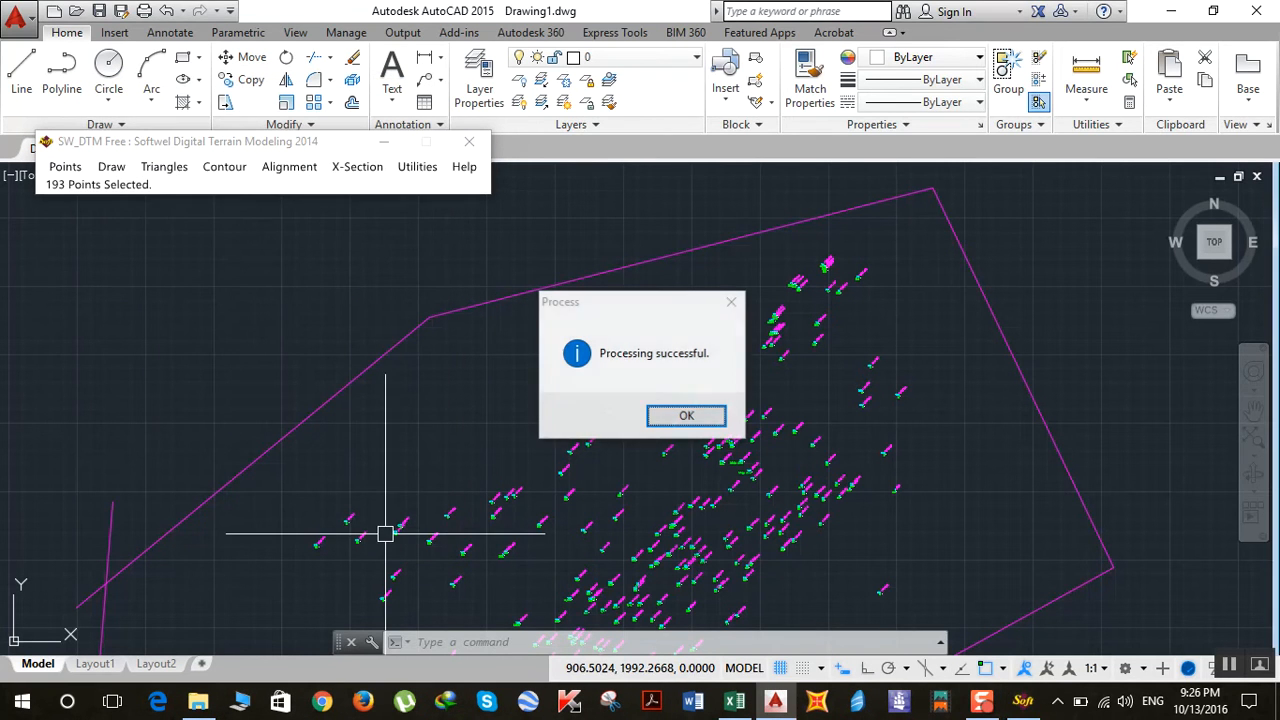
{"action": "left_click", "coordinate": [686, 415]}
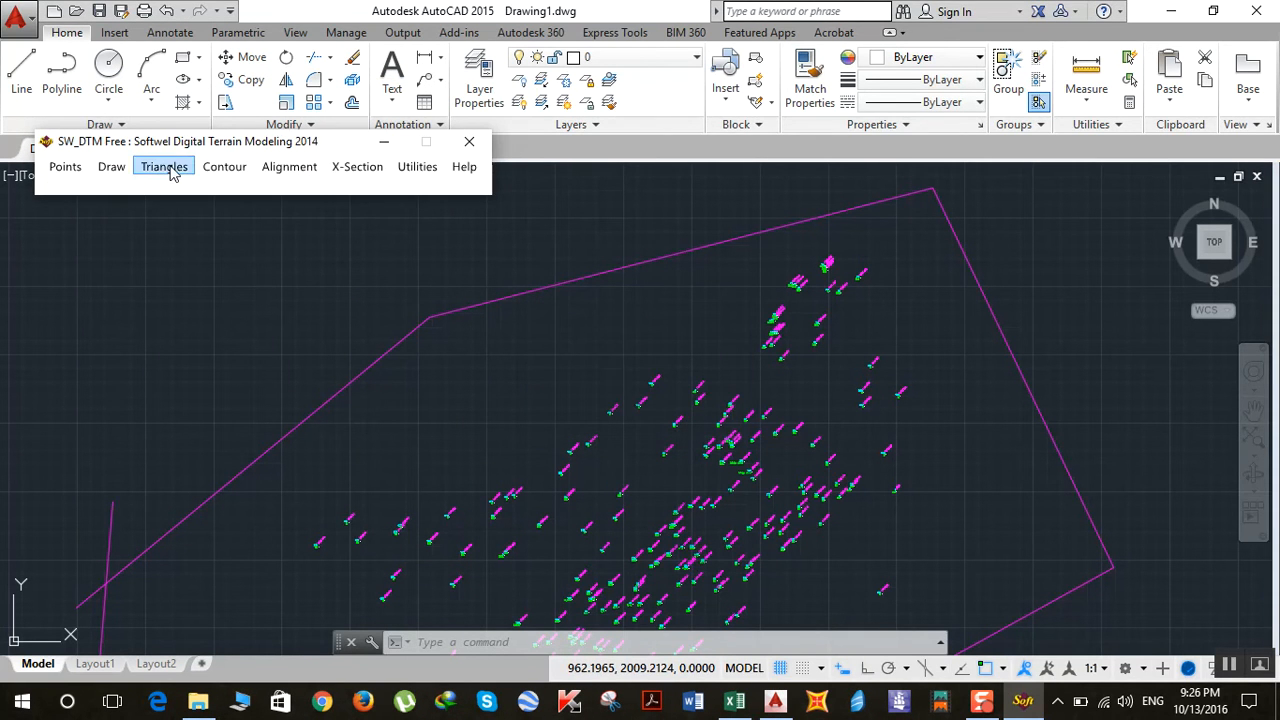
{"action": "mouse_move", "coordinate": [210, 290]}
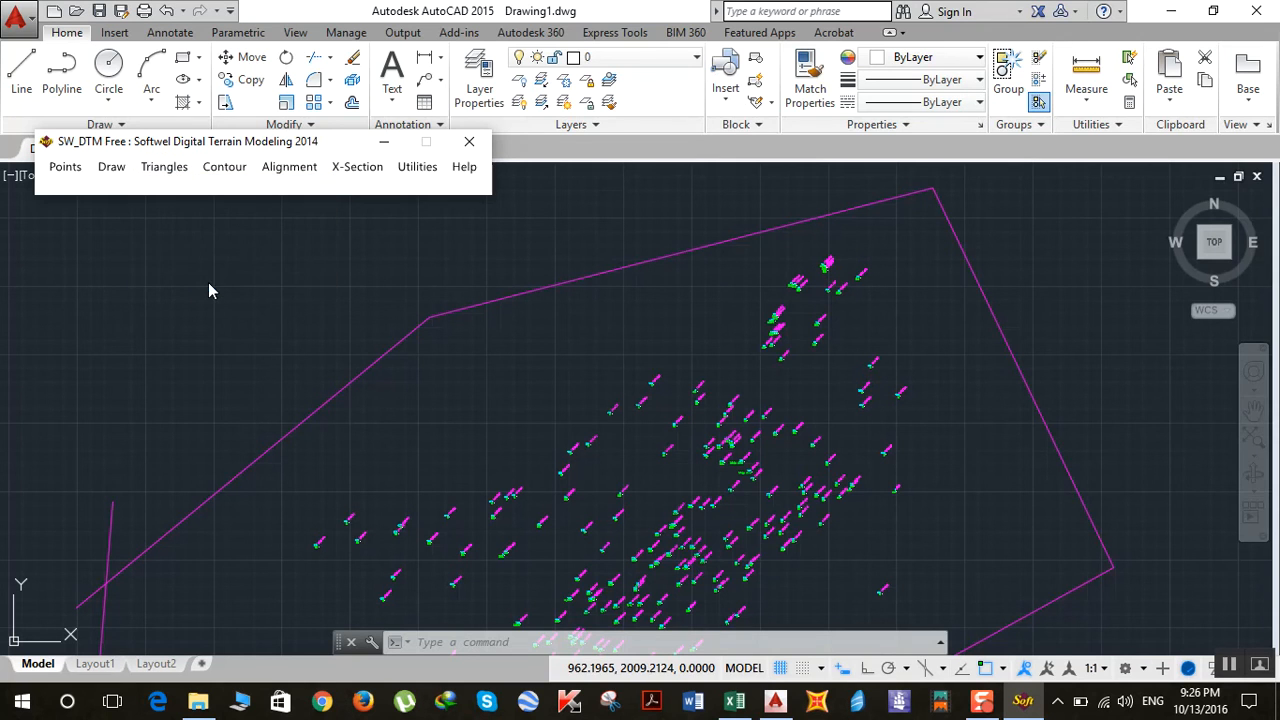
- Triangulate the reprocessed survey points into a fresh surface
{"action": "left_click", "coordinate": [163, 166]}
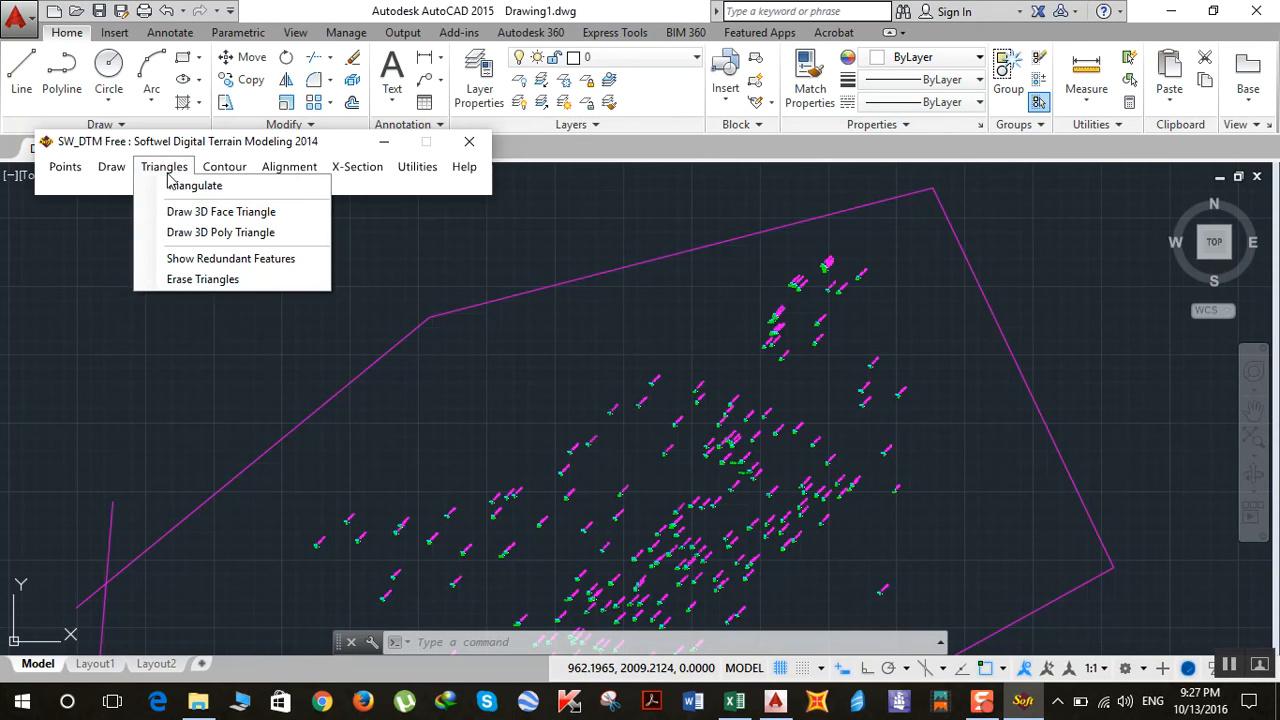
{"action": "left_click", "coordinate": [193, 185]}
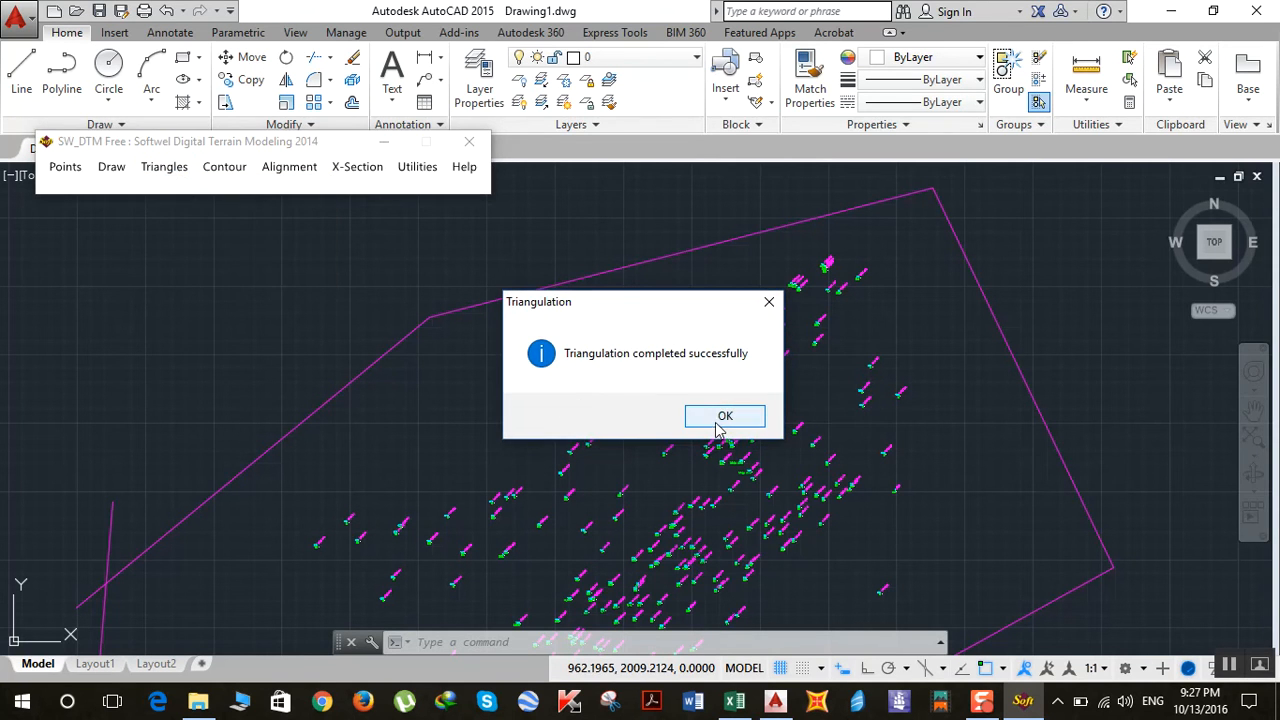
{"action": "left_click", "coordinate": [725, 415]}
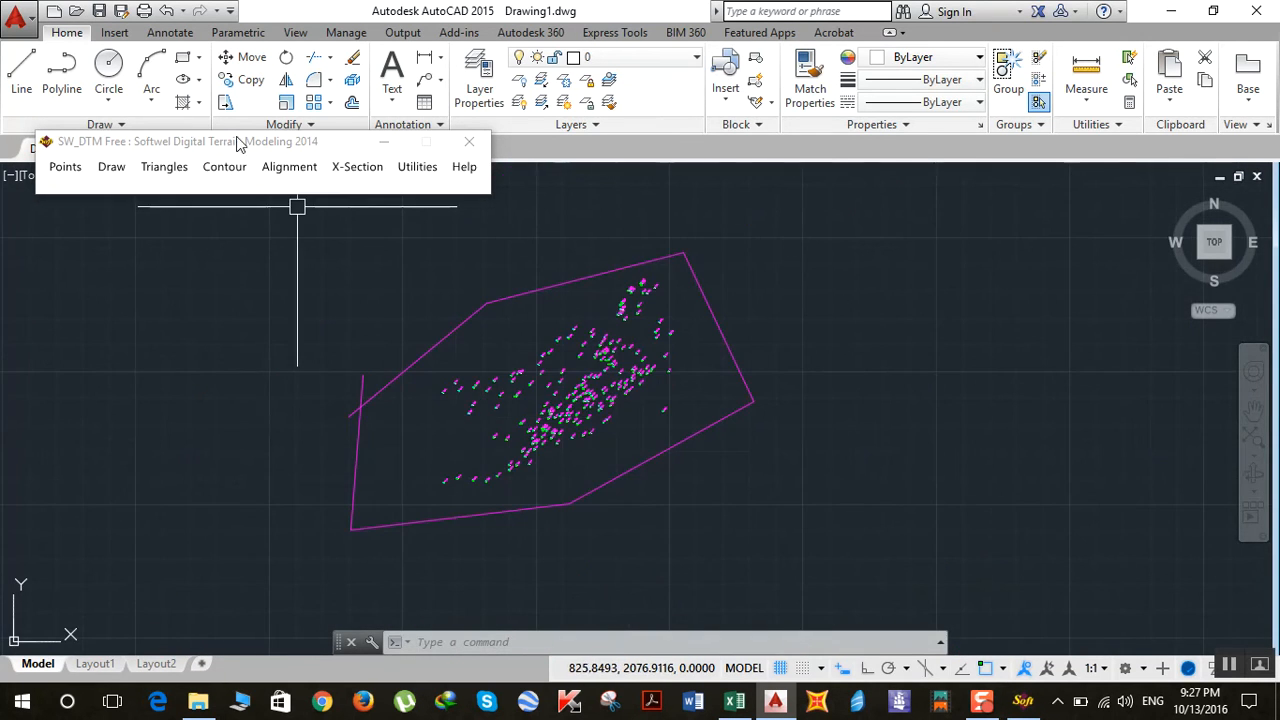
- Regenerate quick contours from the 193-point triangulation at 1.00 interval, 5.00 major
{"action": "left_click", "coordinate": [224, 166]}
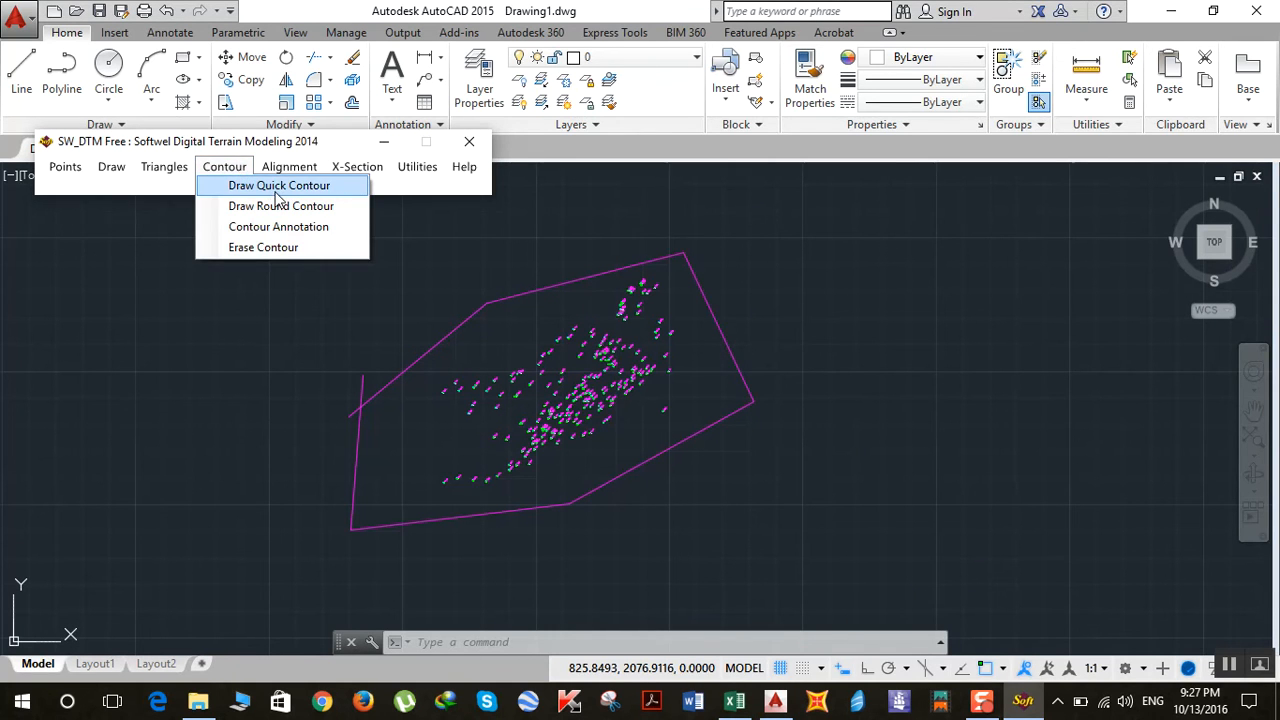
{"action": "left_click", "coordinate": [278, 185]}
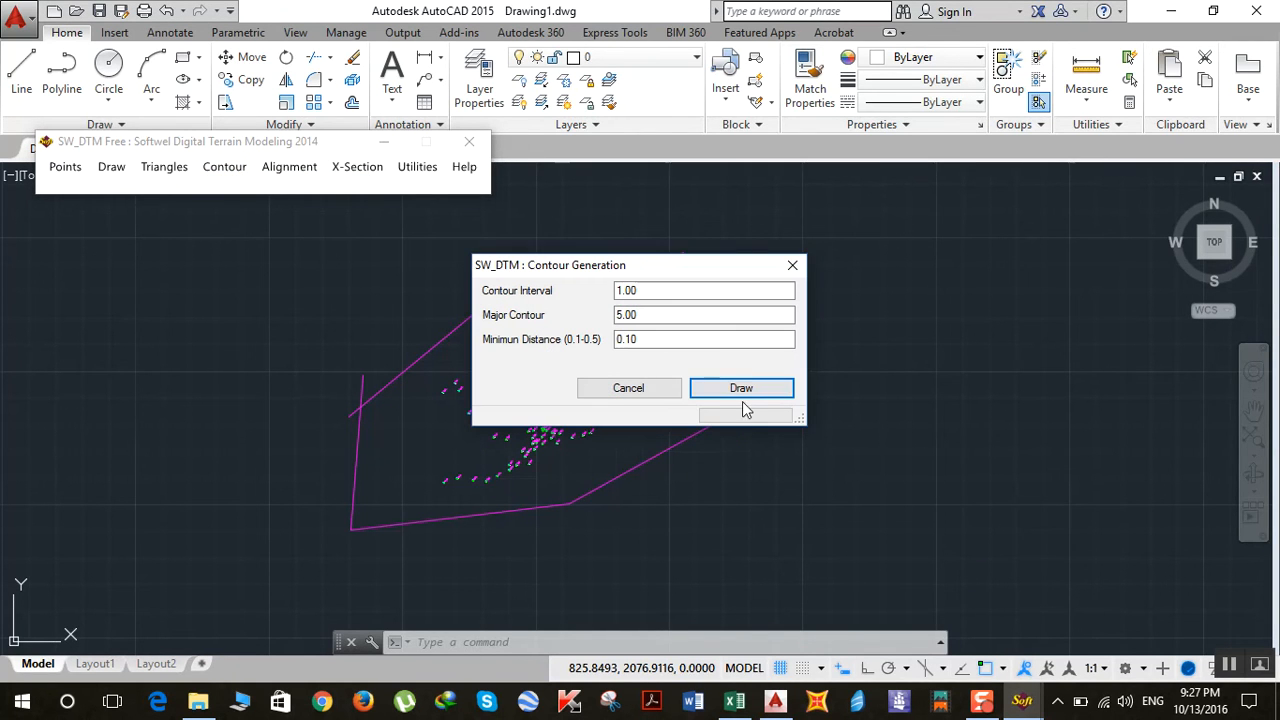
{"action": "left_click", "coordinate": [741, 388]}
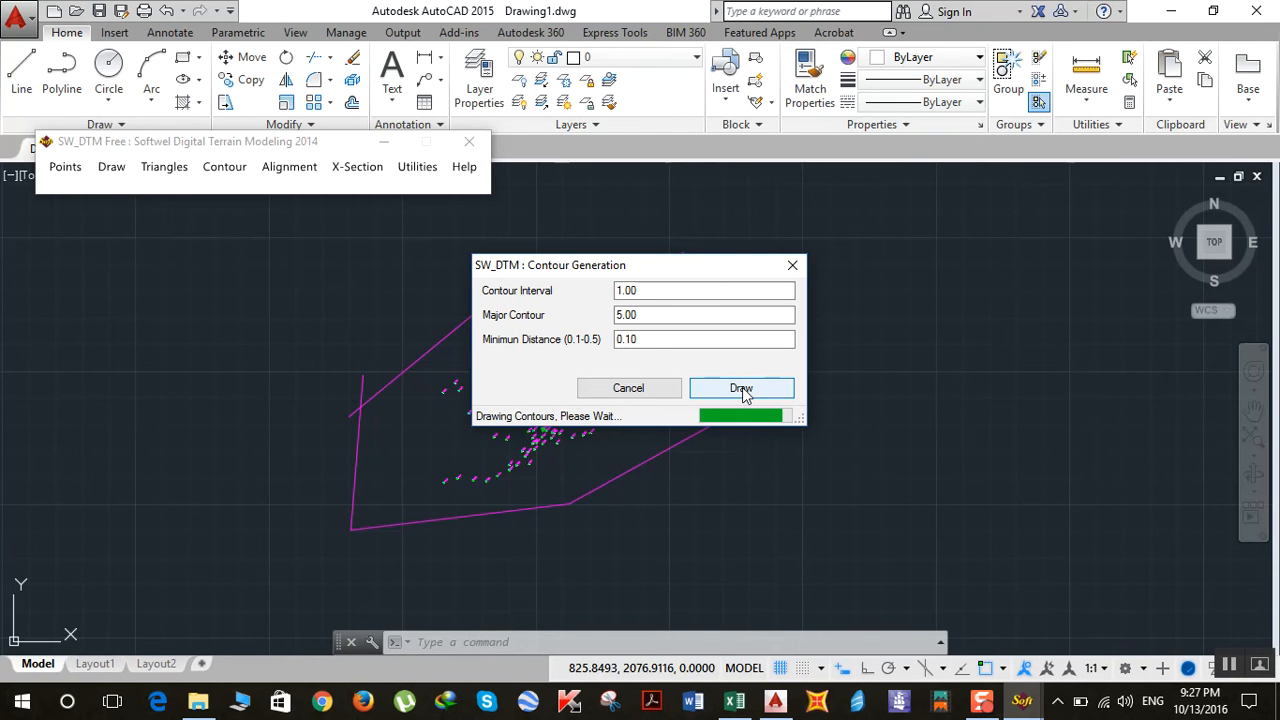
{"action": "left_click", "coordinate": [741, 388]}
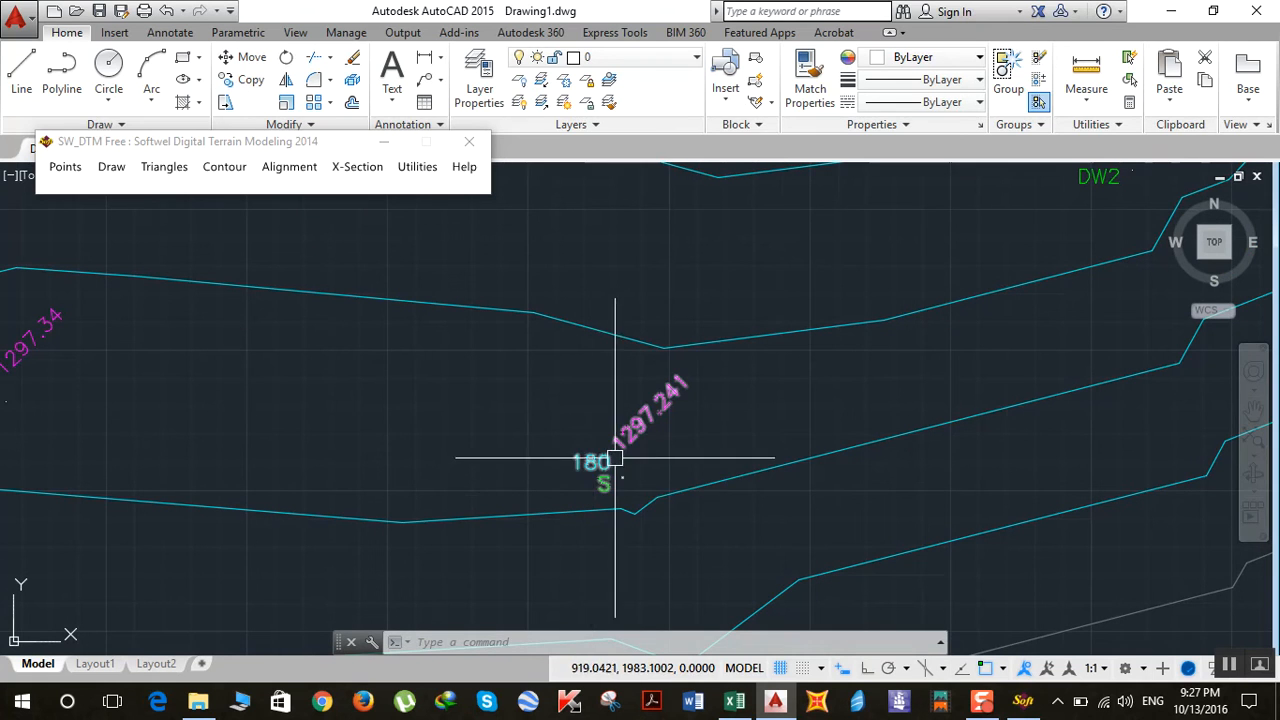
{"action": "mouse_move", "coordinate": [605, 461]}
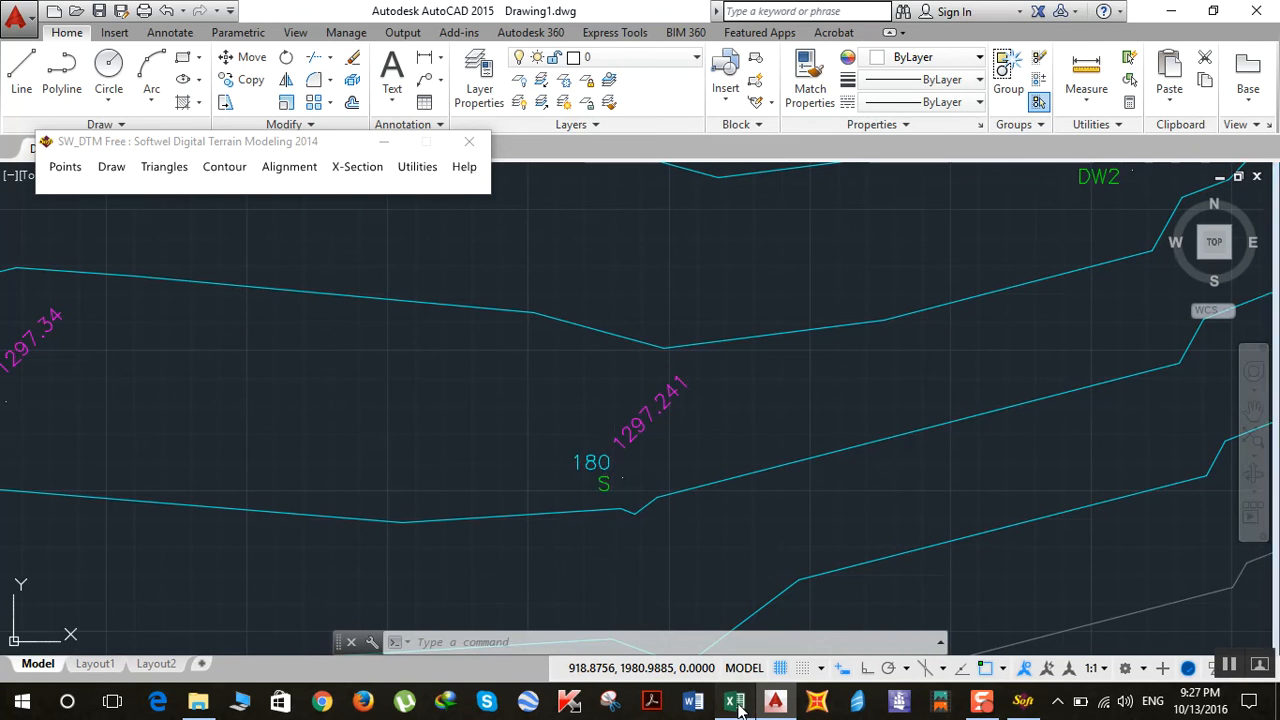
- Switch to the bridge points workbook and select point 180's row, elevation 1297.241
{"action": "left_click", "coordinate": [734, 701]}
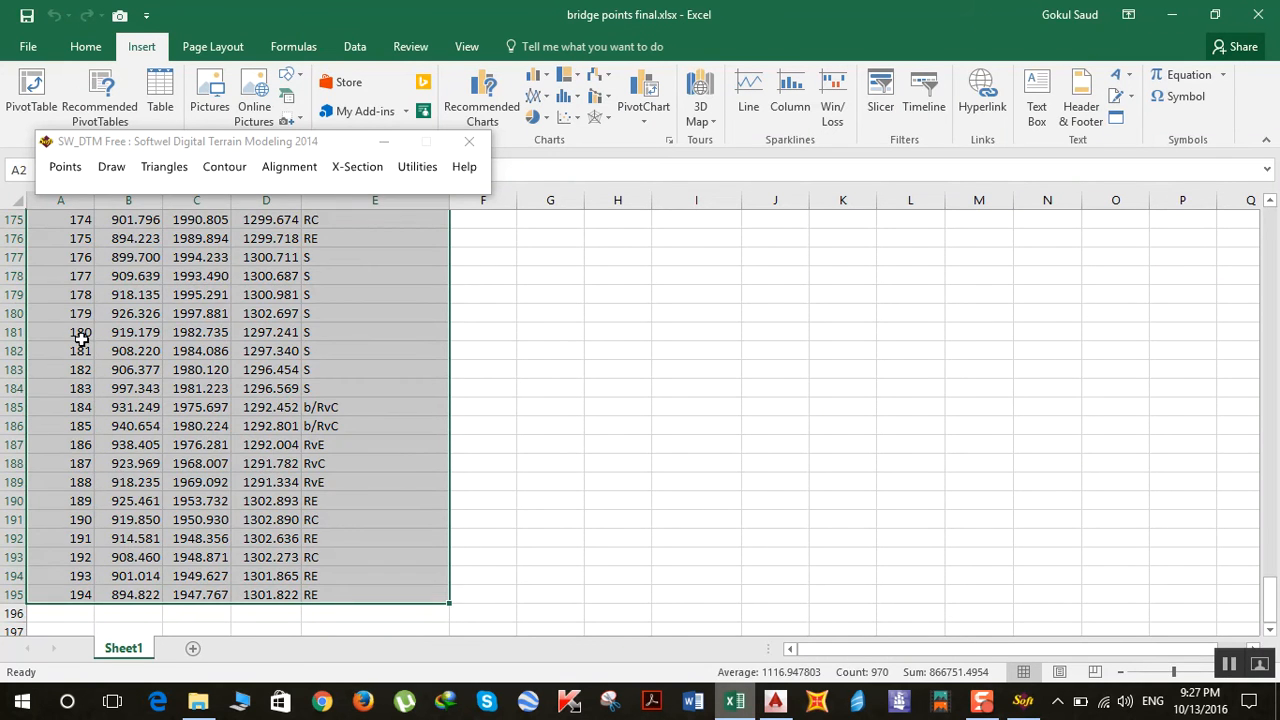
{"action": "left_click", "coordinate": [60, 332]}
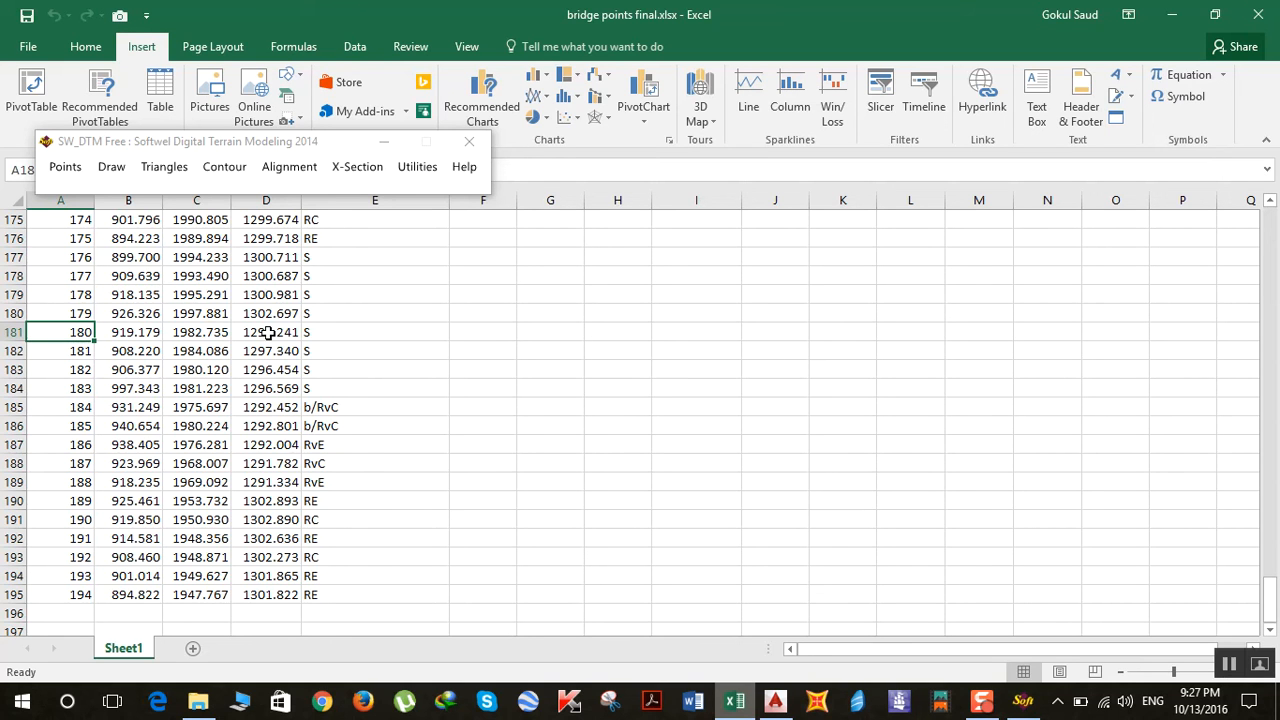
{"action": "mouse_move", "coordinate": [267, 332]}
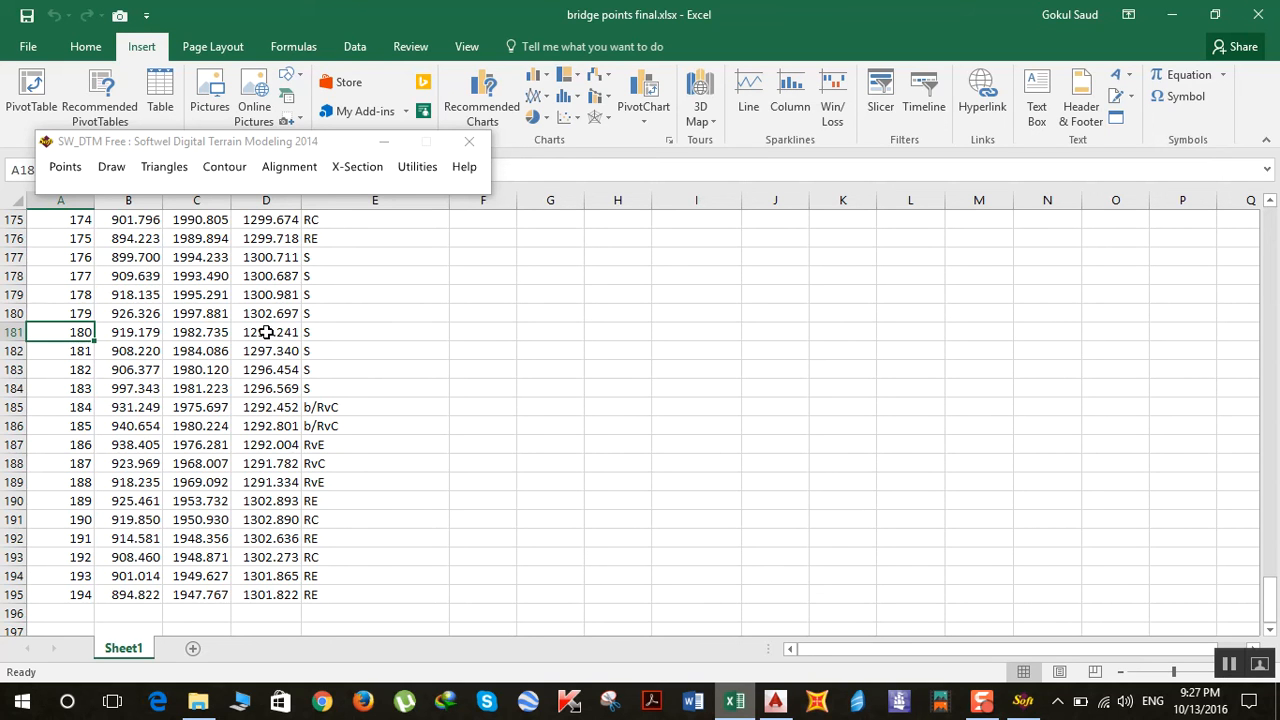
{"action": "mouse_move", "coordinate": [1158, 18]}
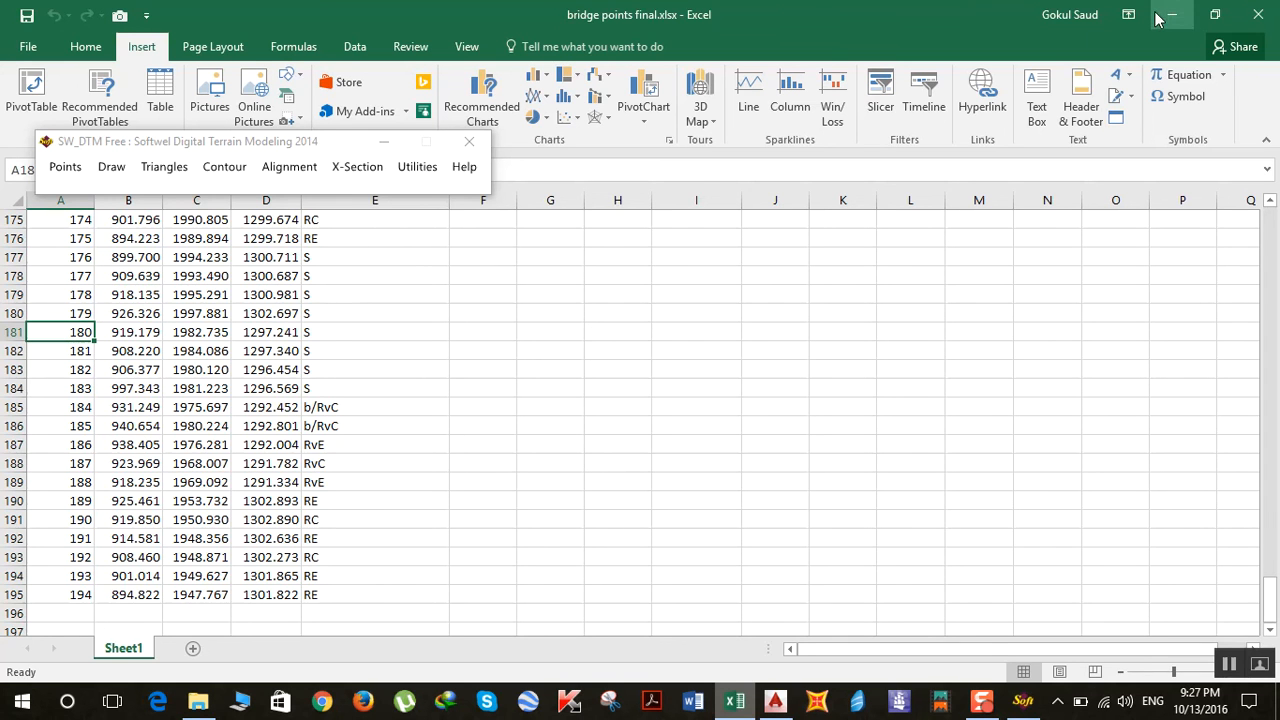
{"action": "mouse_move", "coordinate": [380, 407]}
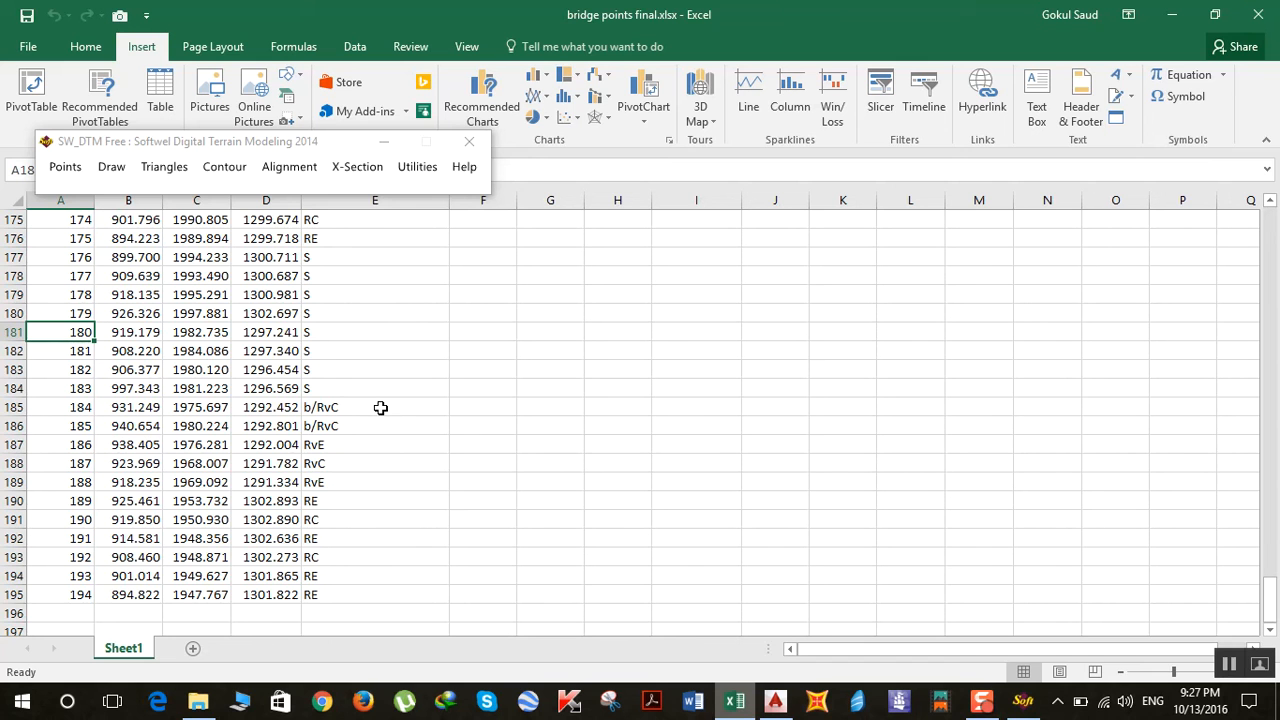
{"action": "mouse_move", "coordinate": [374, 406]}
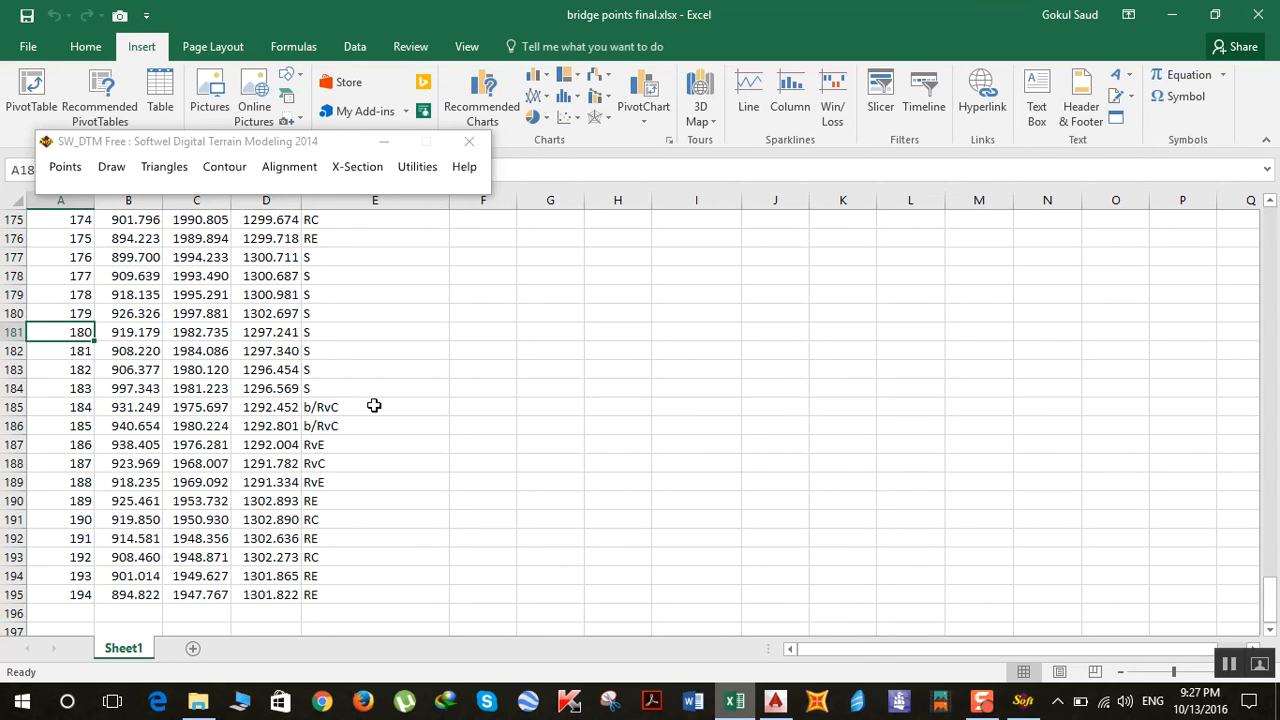
- Scroll up to rows 30–53 where point 46 shows outlier elevation 13021.826
{"action": "scroll", "scroll_direction": "up", "scroll_amount": 3}
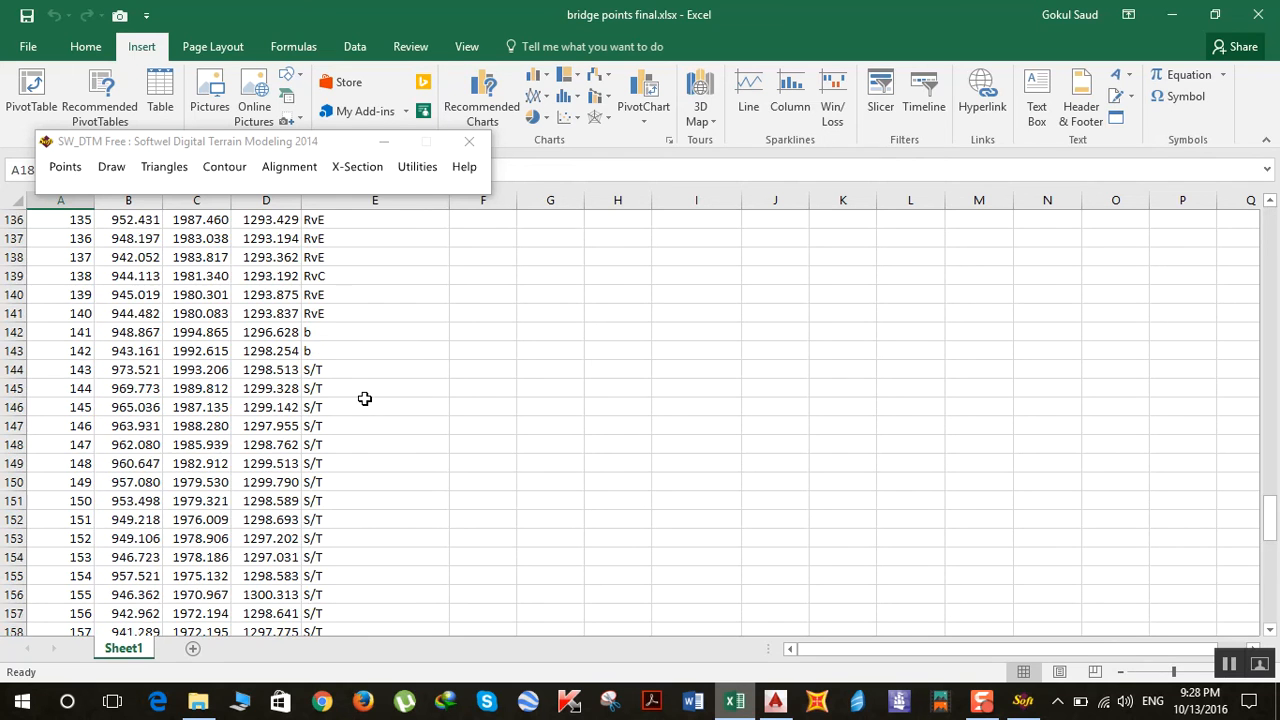
{"action": "scroll", "scroll_direction": "up", "scroll_amount": 3}
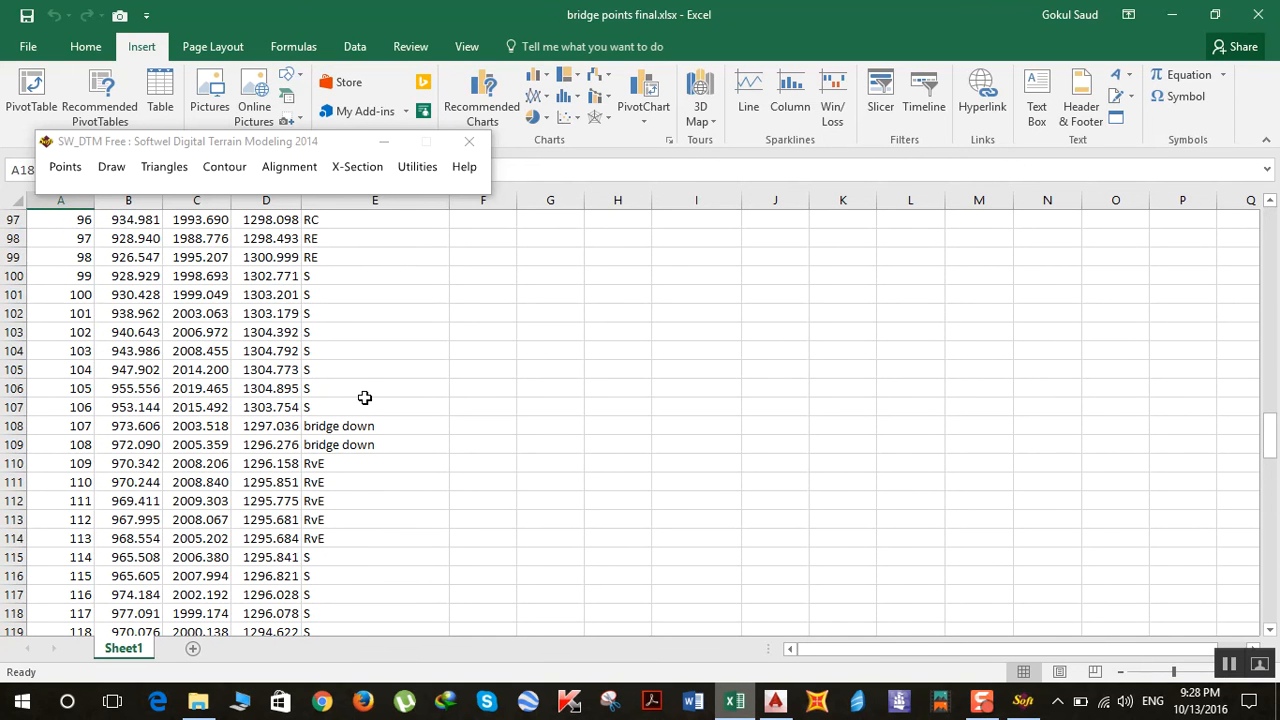
{"action": "scroll", "scroll_direction": "up", "scroll_amount": 3}
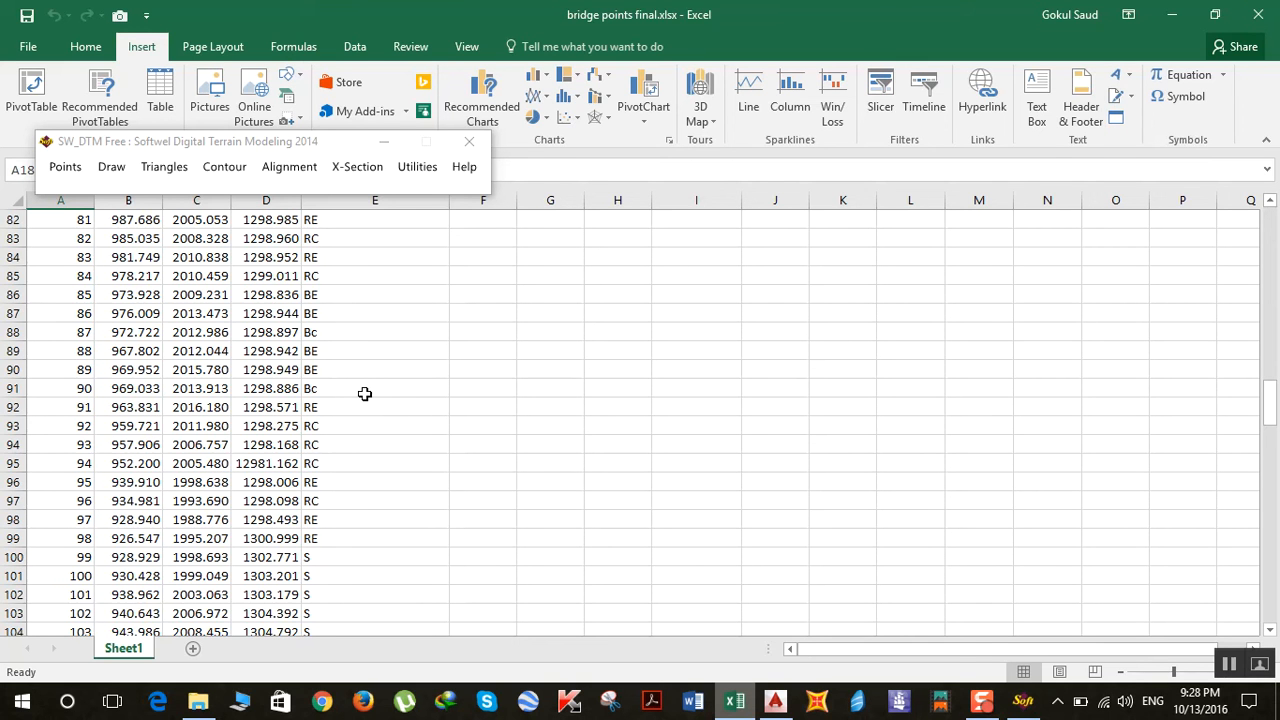
{"action": "scroll", "scroll_direction": "up", "scroll_amount": 3}
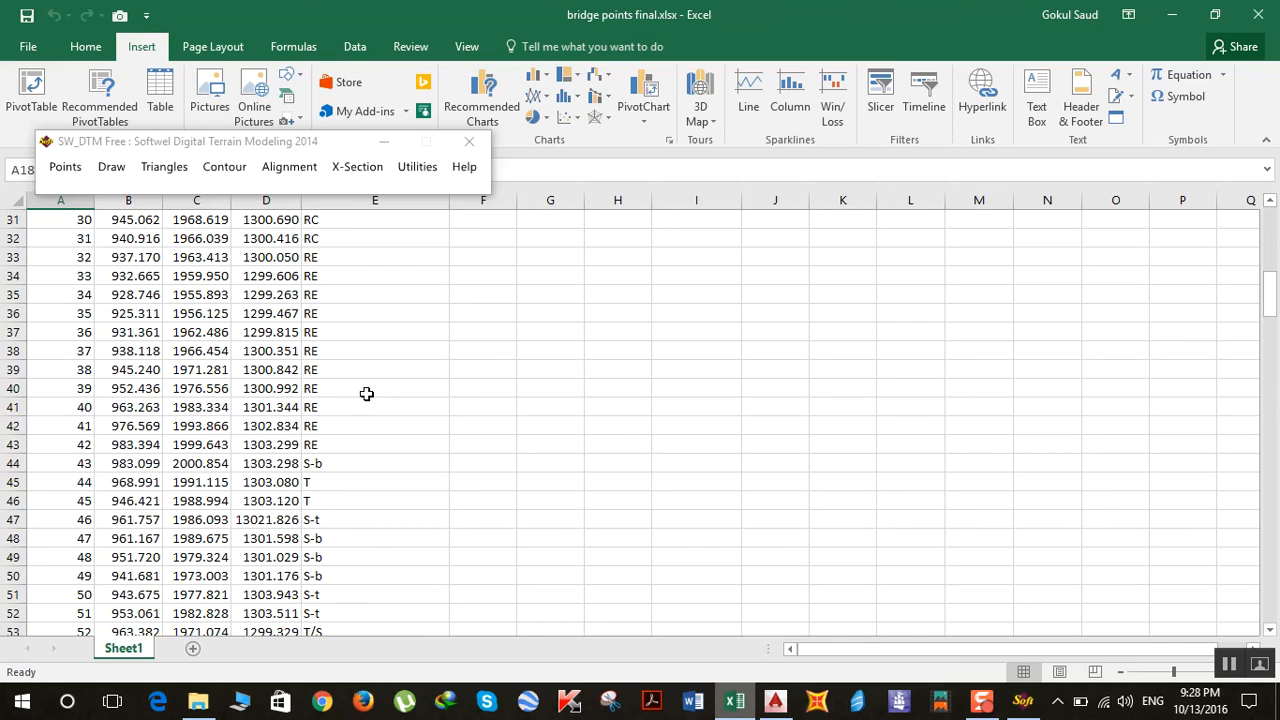
{"action": "mouse_move", "coordinate": [370, 391]}
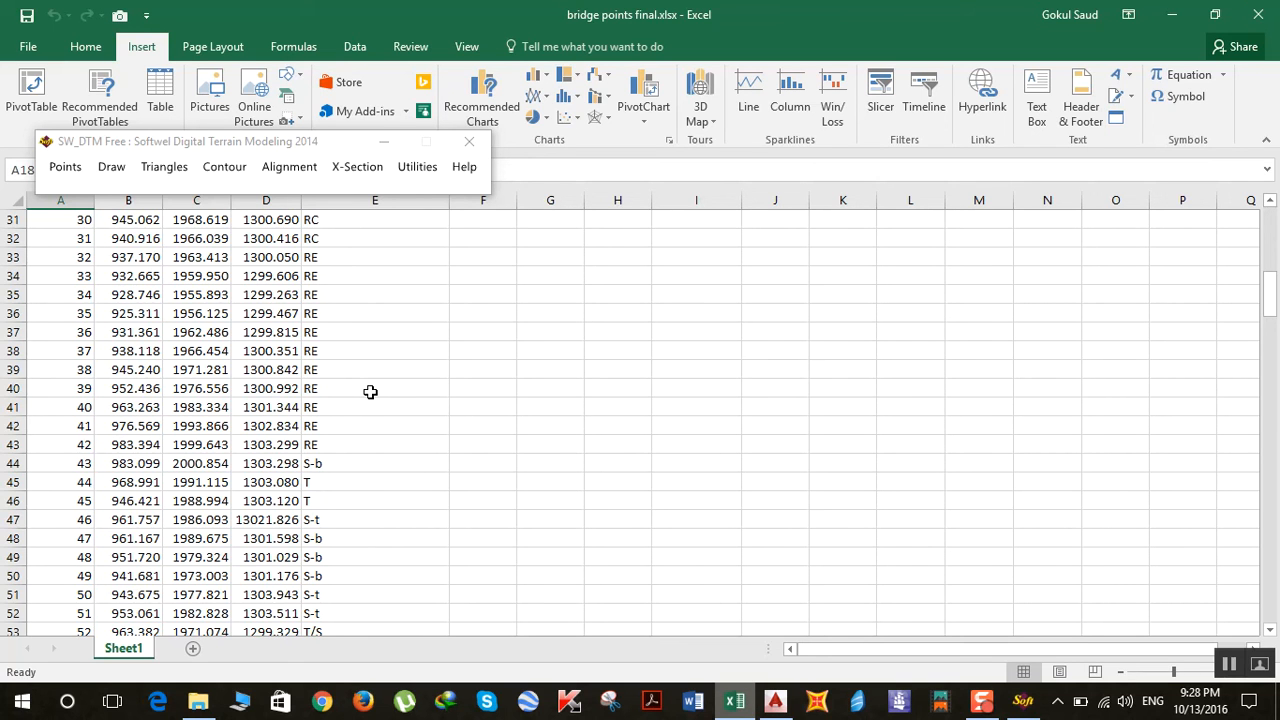